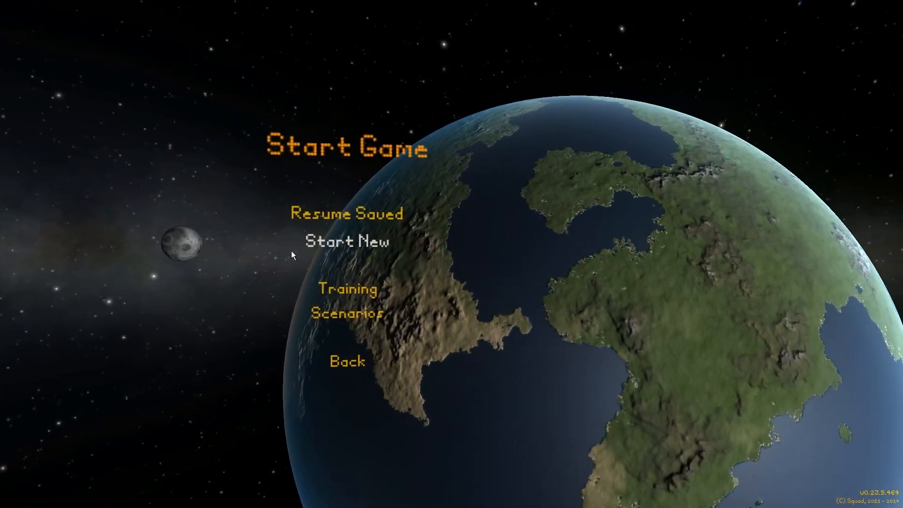
Start a new Sandbox game with the player name ASMR.
{"action": "left_click", "coordinate": [346, 240]}
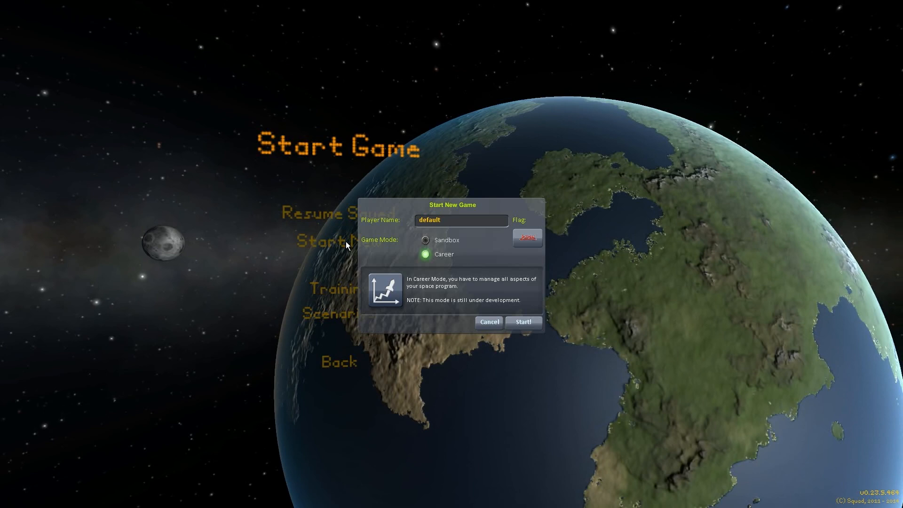
{"action": "left_click", "coordinate": [425, 240]}
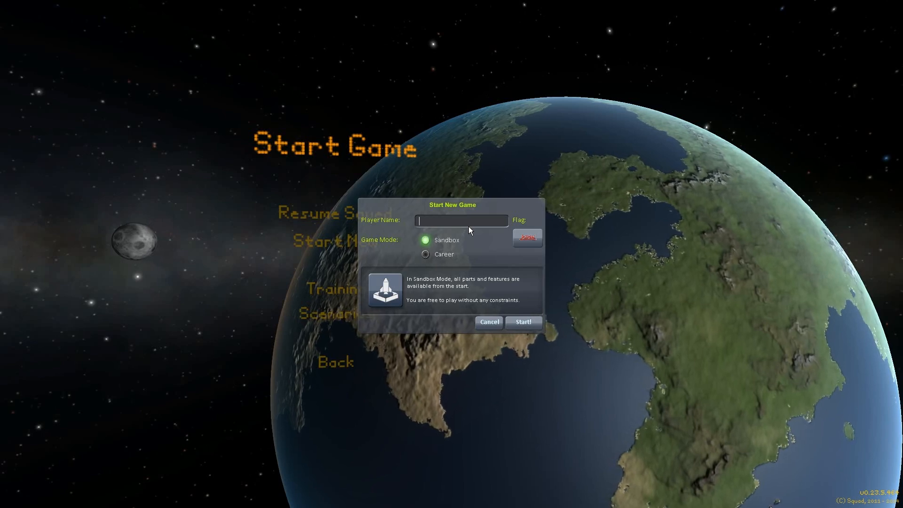
{"action": "type", "text": "ASMR"}
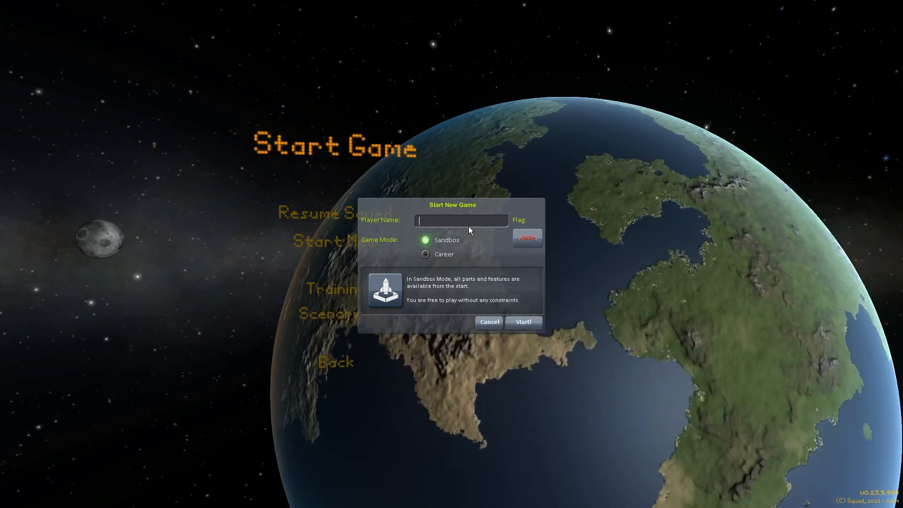
{"action": "type", "text": "ASMR"}
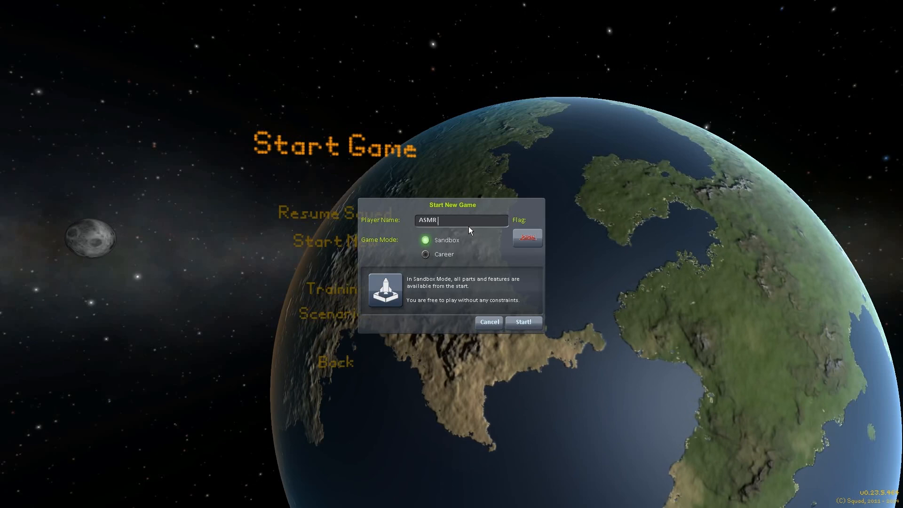
Choose a flag from further down the flag list and accept it.
{"action": "left_click", "coordinate": [526, 238]}
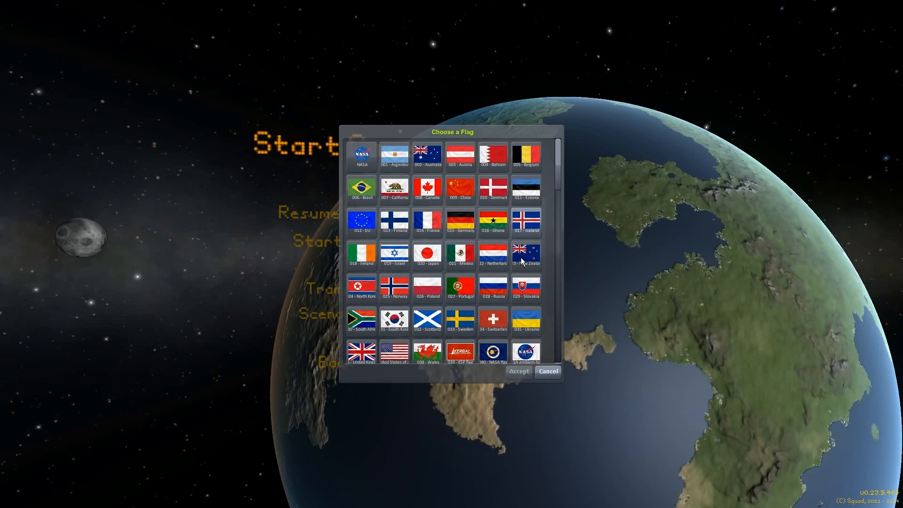
{"action": "scroll", "scroll_direction": "down", "scroll_amount": 3}
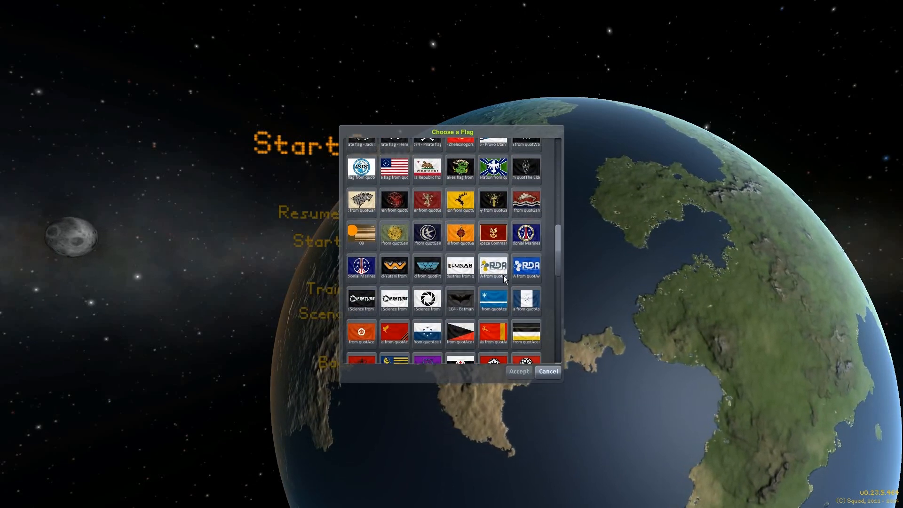
{"action": "scroll", "scroll_direction": "down", "scroll_amount": 3}
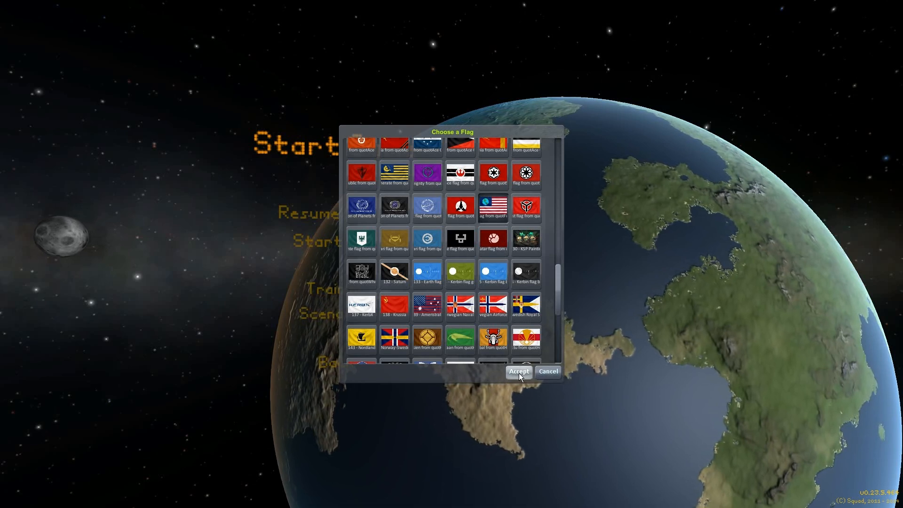
{"action": "left_click", "coordinate": [518, 372]}
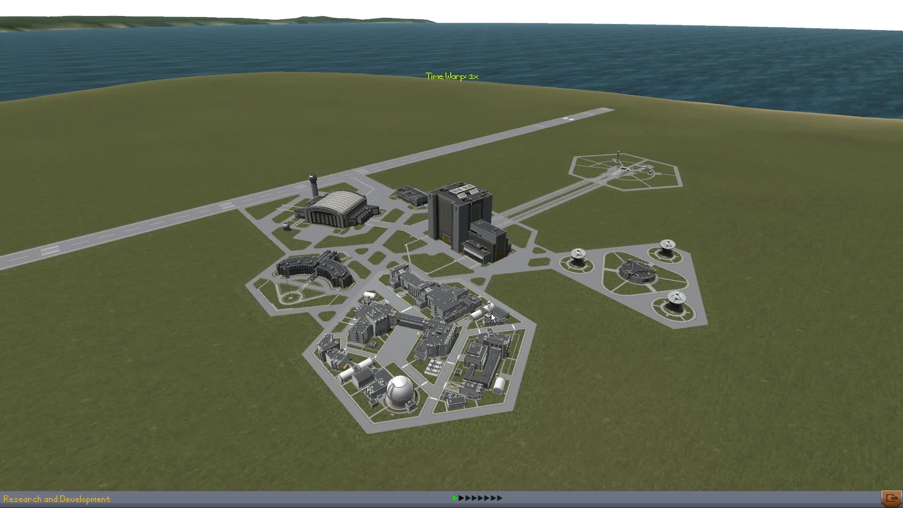
{"action": "mouse_move", "coordinate": [469, 330]}
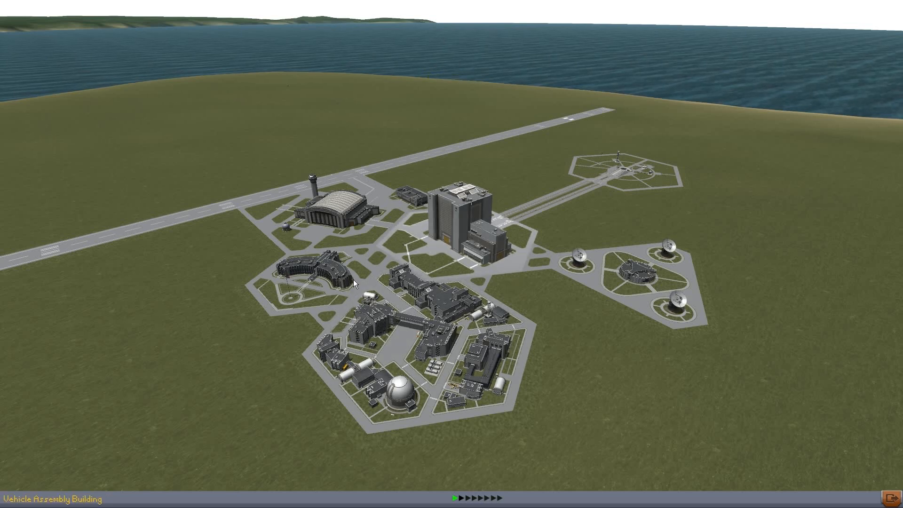
{"action": "mouse_move", "coordinate": [486, 121]}
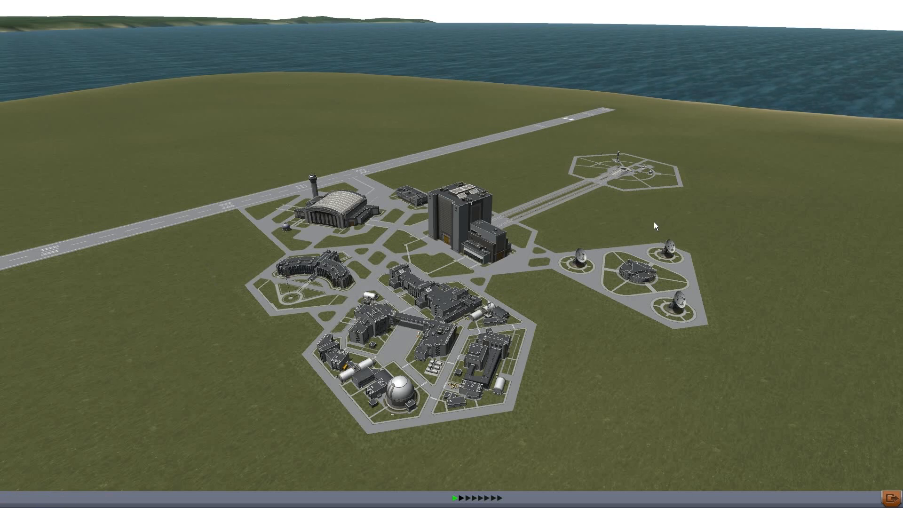
{"action": "mouse_move", "coordinate": [647, 229]}
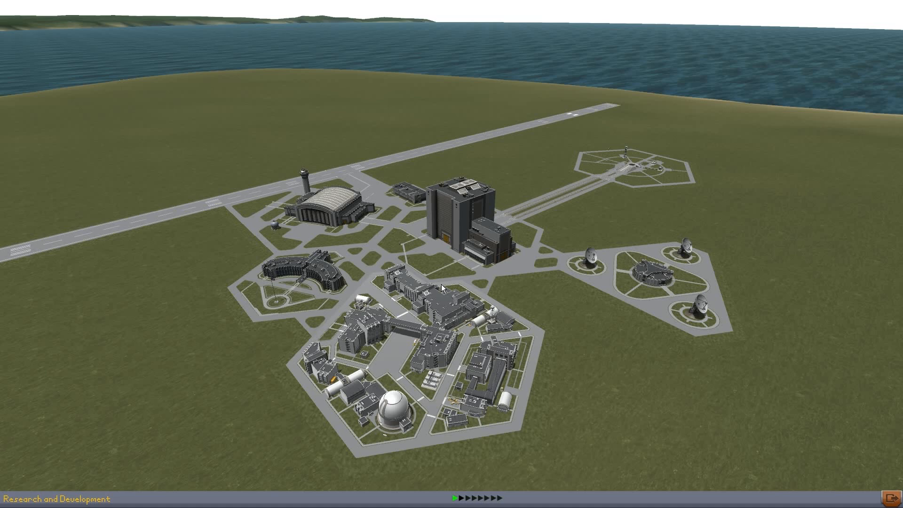
{"action": "mouse_move", "coordinate": [396, 361]}
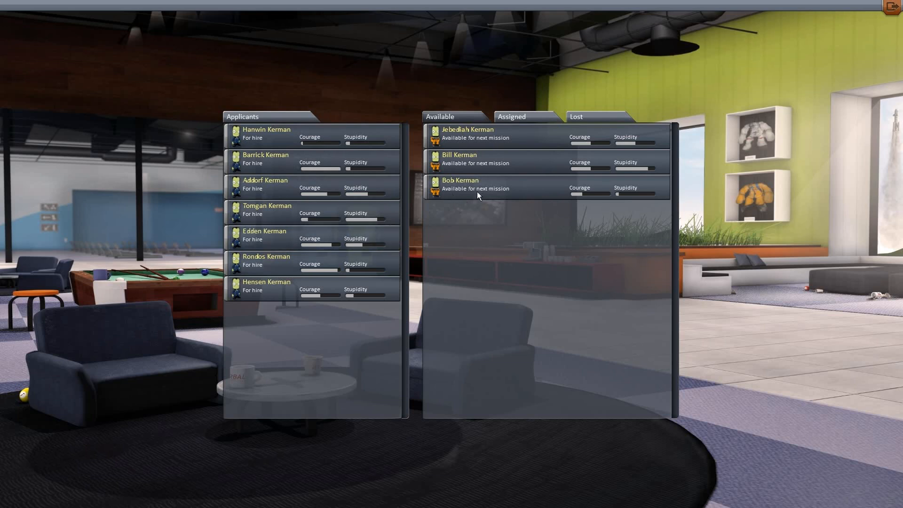
{"action": "mouse_move", "coordinate": [579, 232]}
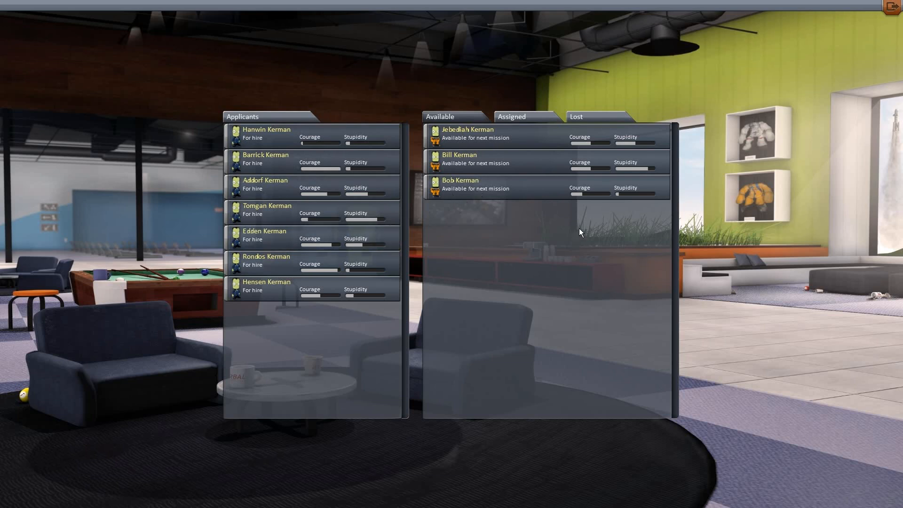
{"action": "mouse_move", "coordinate": [459, 200]}
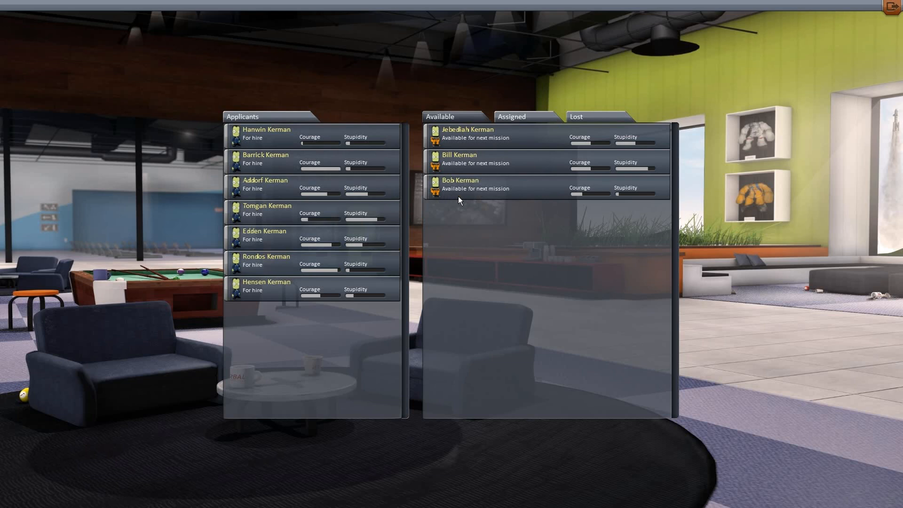
{"action": "mouse_move", "coordinate": [426, 203]}
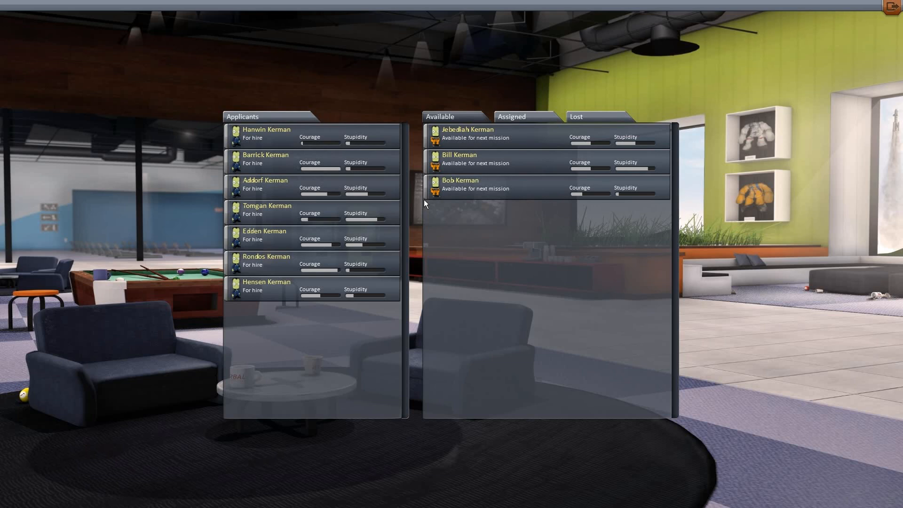
{"action": "mouse_move", "coordinate": [309, 107]}
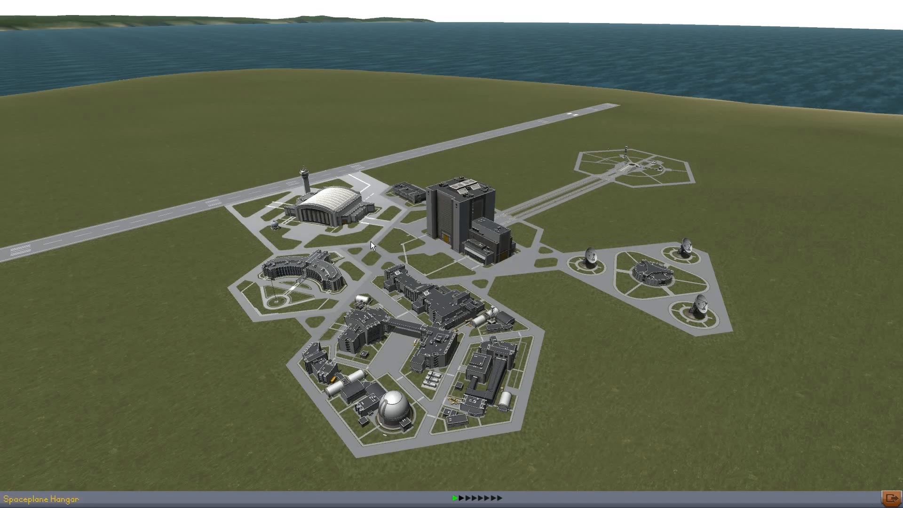
{"action": "mouse_move", "coordinate": [443, 213]}
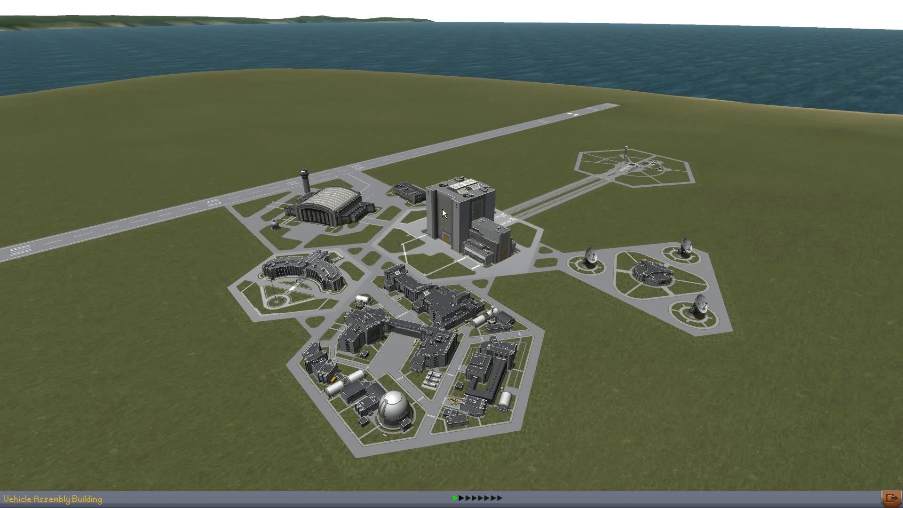
{"action": "mouse_move", "coordinate": [684, 244]}
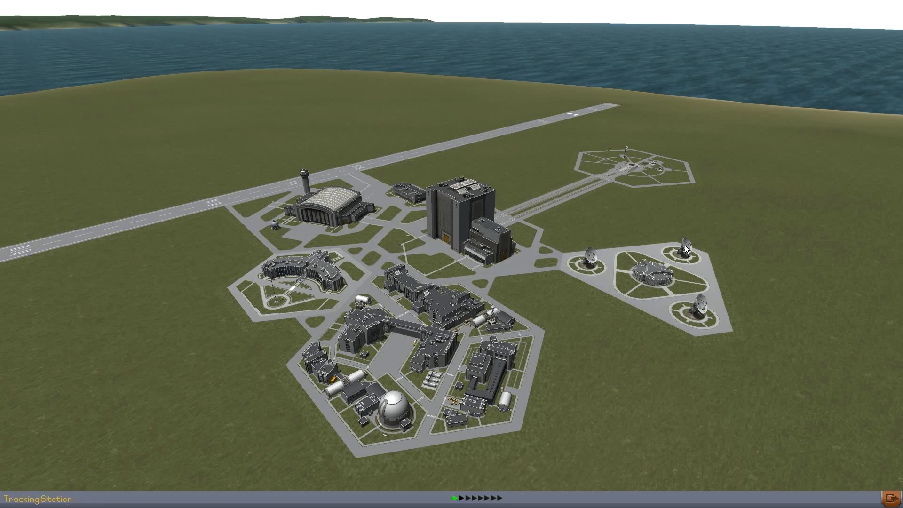
{"action": "mouse_move", "coordinate": [435, 225]}
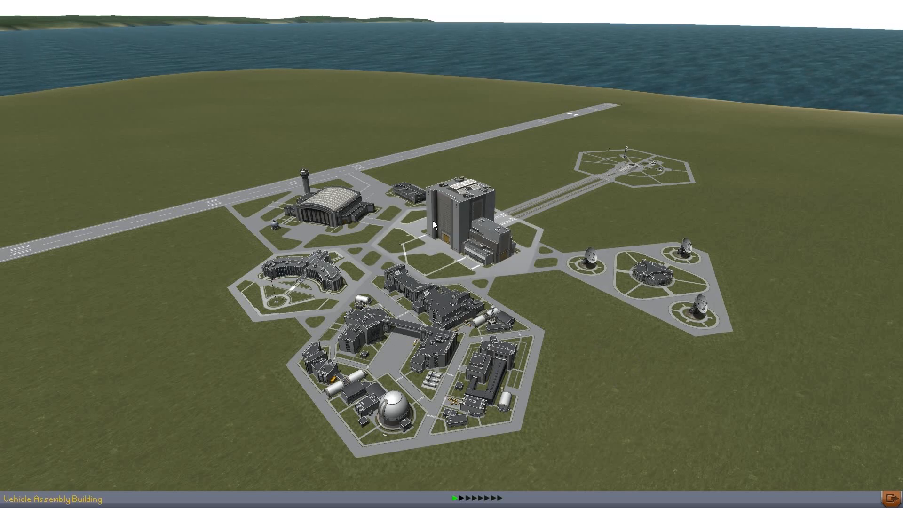
{"action": "mouse_move", "coordinate": [425, 163]}
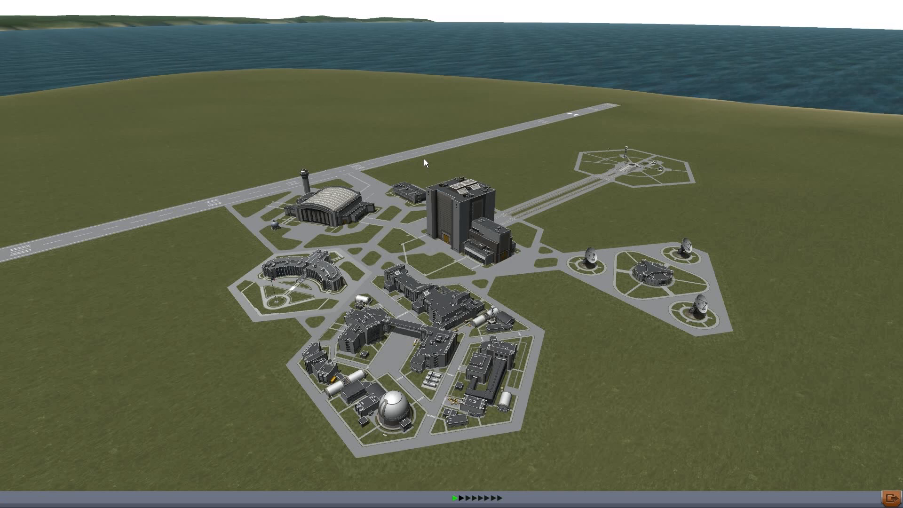
{"action": "mouse_move", "coordinate": [476, 257]}
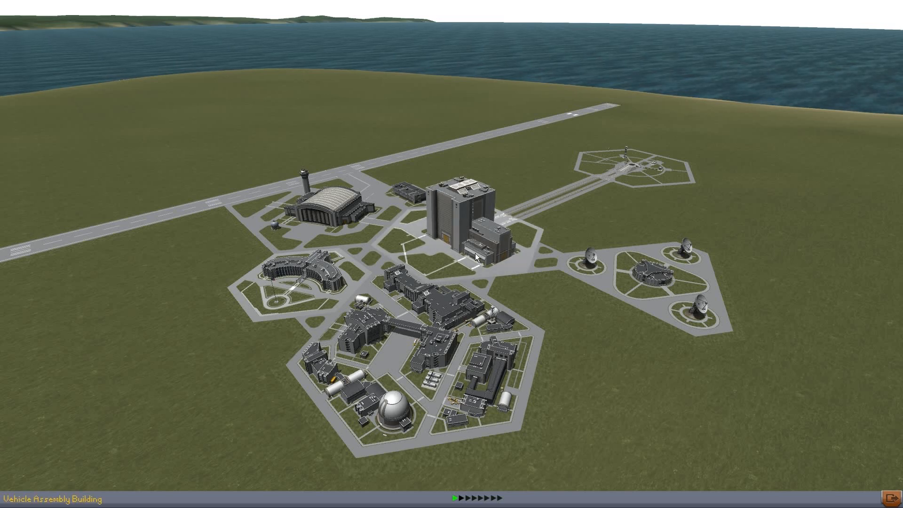
Enter the Vehicle Assembly Building from the Space Center view.
{"action": "left_click", "coordinate": [464, 214]}
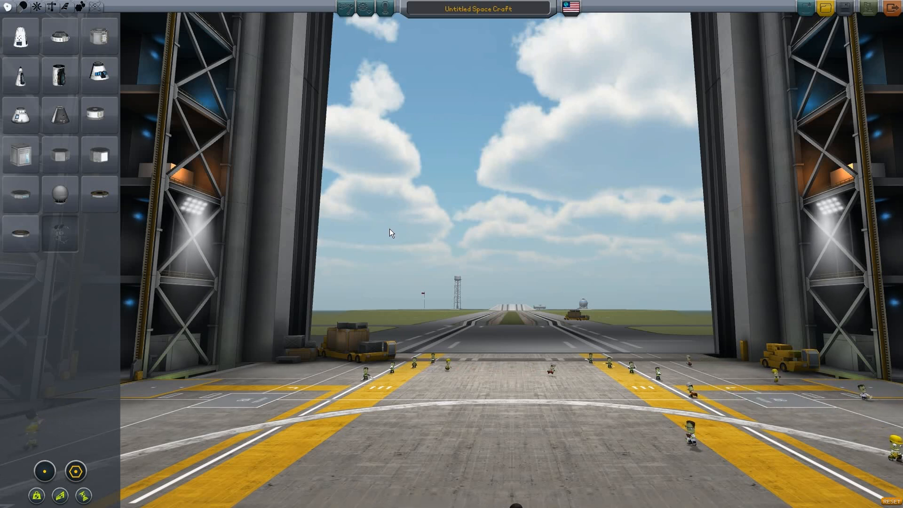
{"action": "mouse_move", "coordinate": [379, 227]}
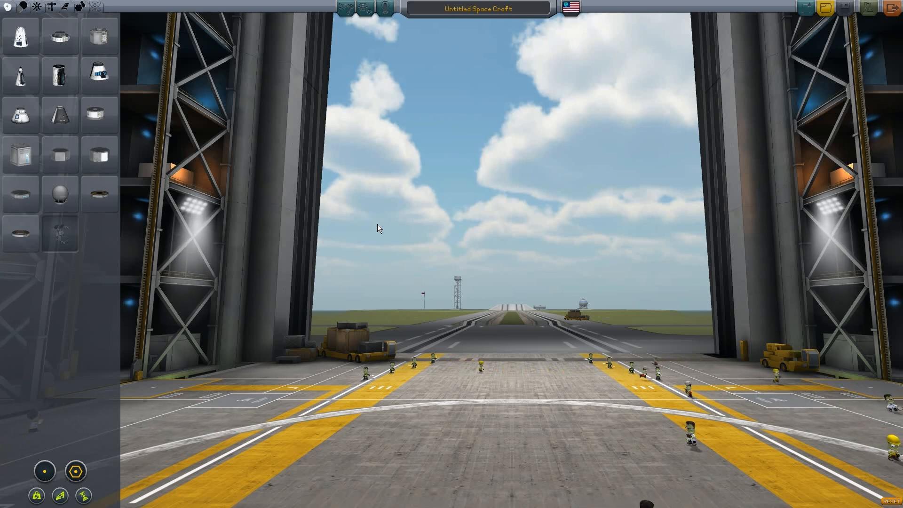
{"action": "mouse_move", "coordinate": [450, 41]}
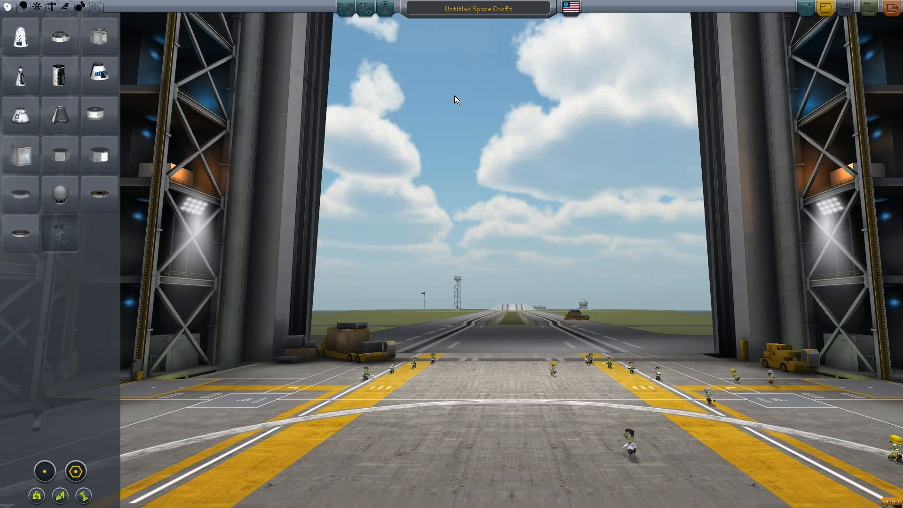
{"action": "mouse_move", "coordinate": [112, 224]}
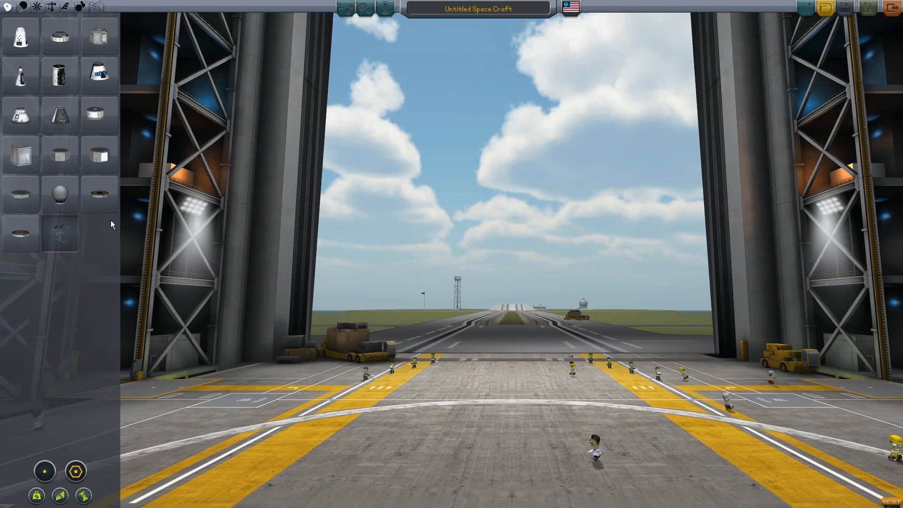
{"action": "mouse_move", "coordinate": [99, 193]}
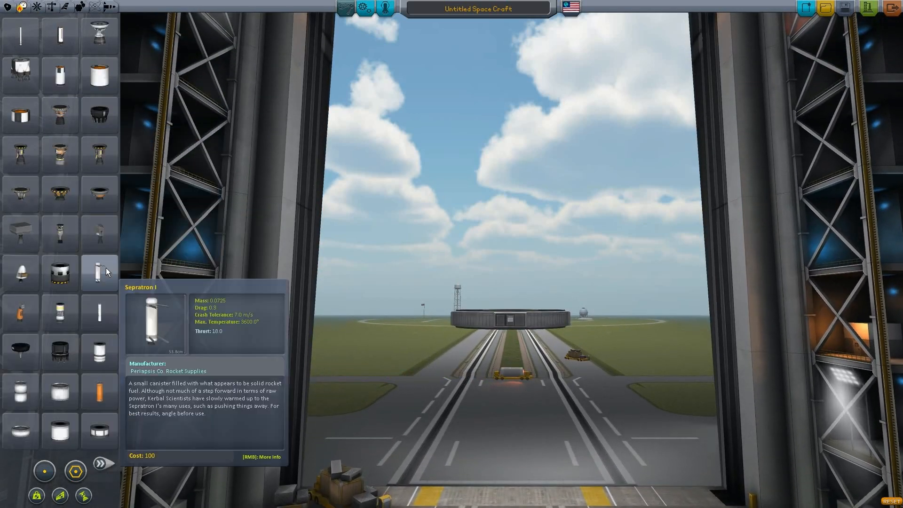
Place the large orange fuel tank as the craft's root part.
{"action": "left_click", "coordinate": [506, 138]}
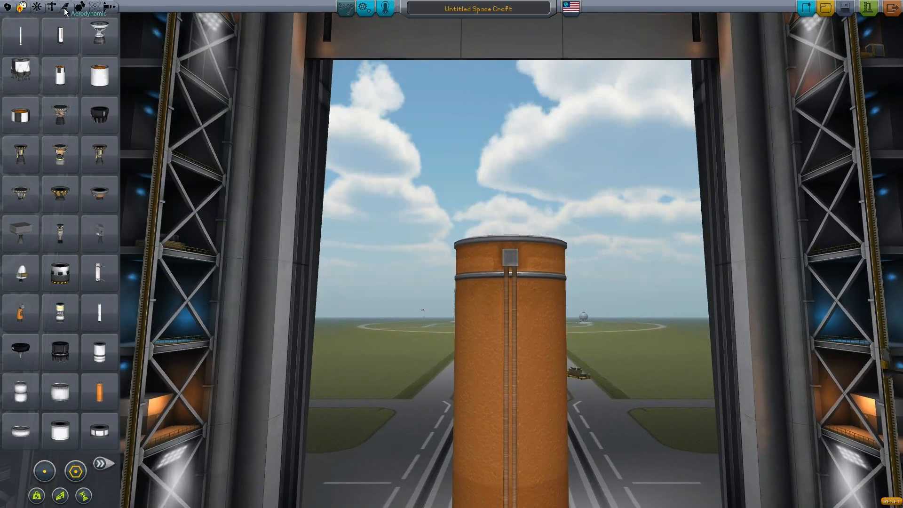
{"action": "left_click", "coordinate": [49, 6]}
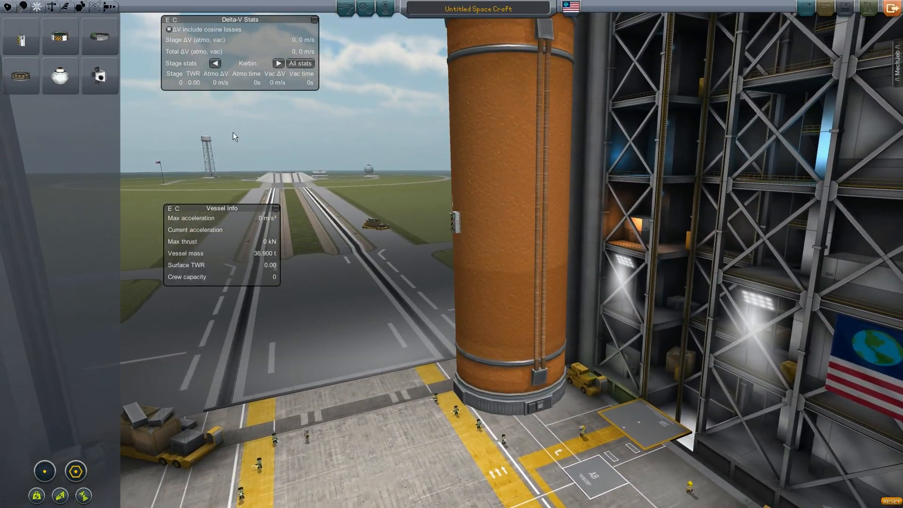
Swing the assembly view to face the orange tank head-on.
{"action": "left_click_drag", "start_coordinate": [220, 208], "coordinate": [220, 93]}
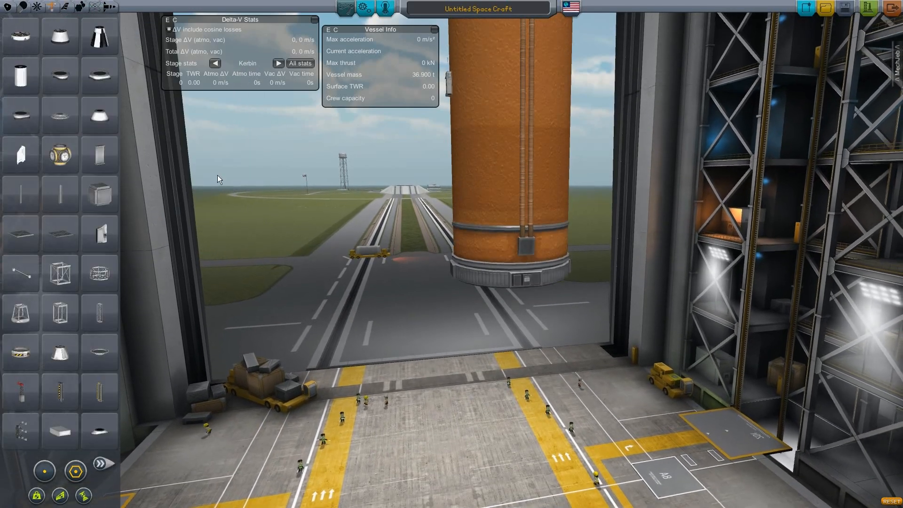
{"action": "mouse_move", "coordinate": [98, 392]}
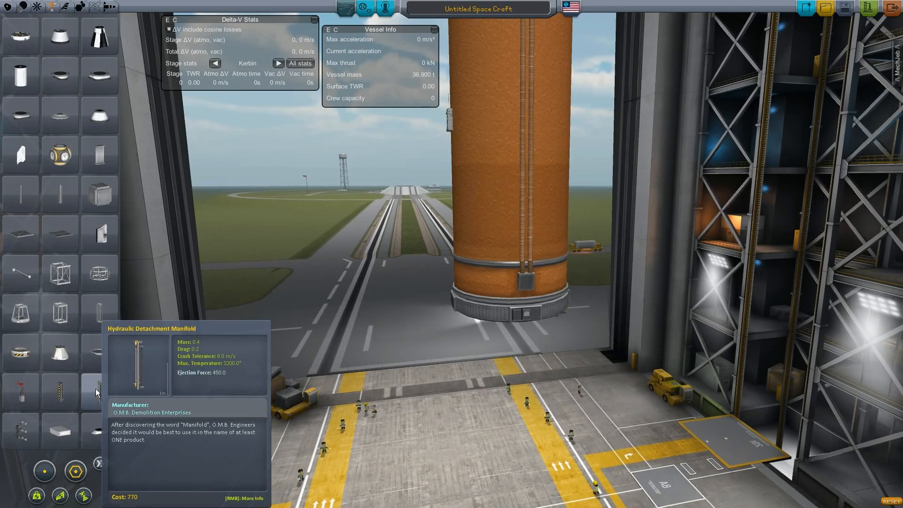
{"action": "mouse_move", "coordinate": [20, 351]}
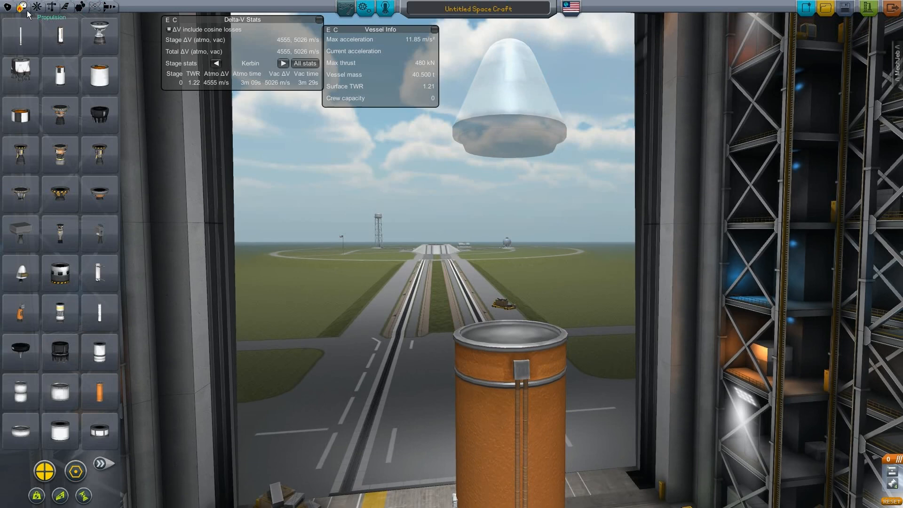
Select a control in the top-left of the assembly building toolbar.
{"action": "left_click", "coordinate": [22, 7]}
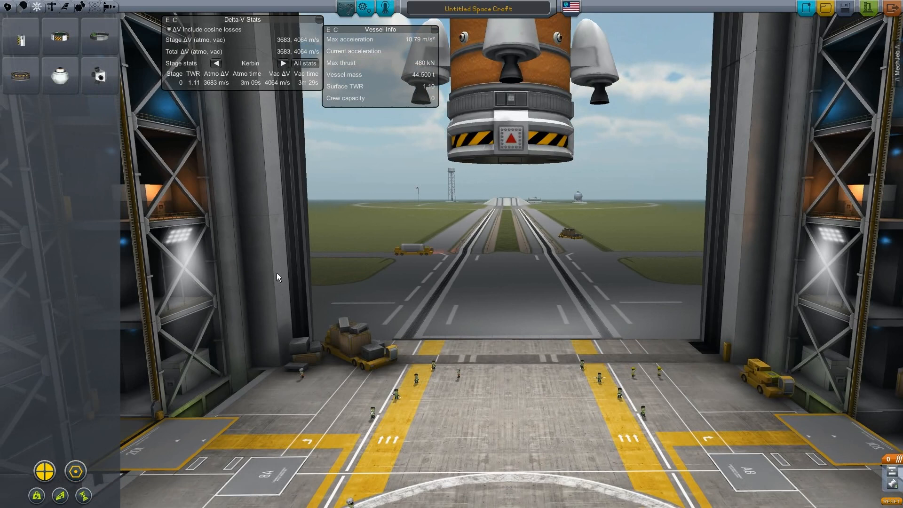
{"action": "mouse_move", "coordinate": [26, 16]}
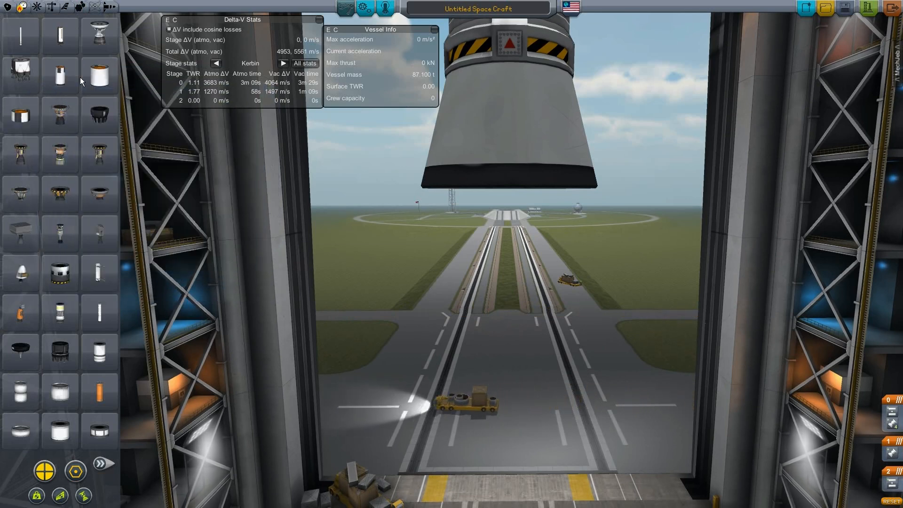
{"action": "mouse_move", "coordinate": [22, 153]}
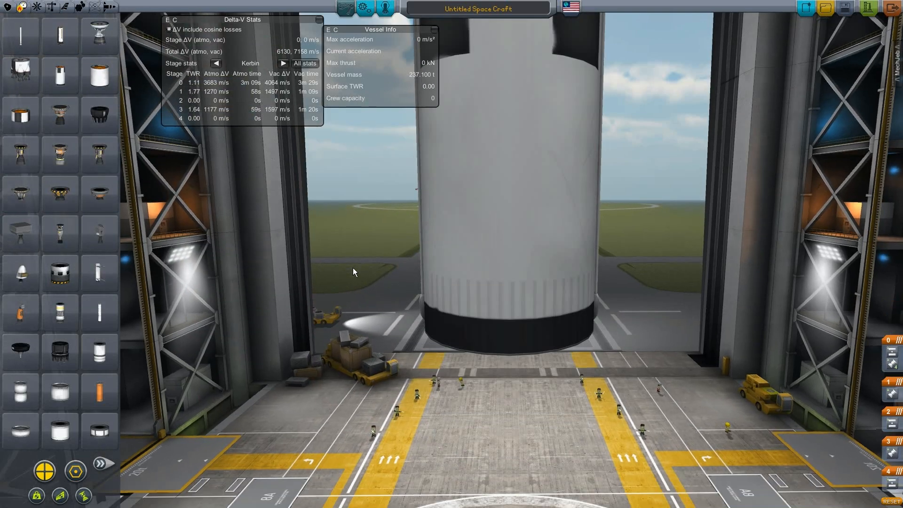
{"action": "mouse_move", "coordinate": [59, 75]}
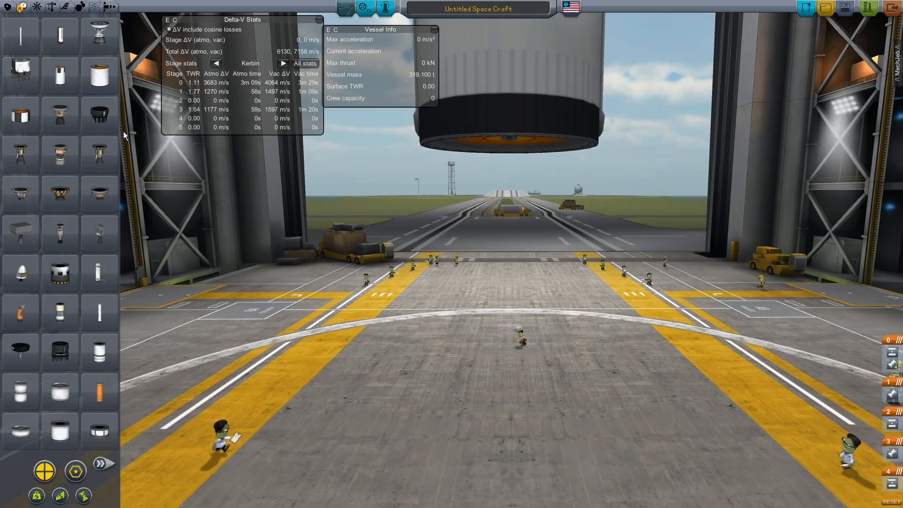
{"action": "mouse_move", "coordinate": [21, 66]}
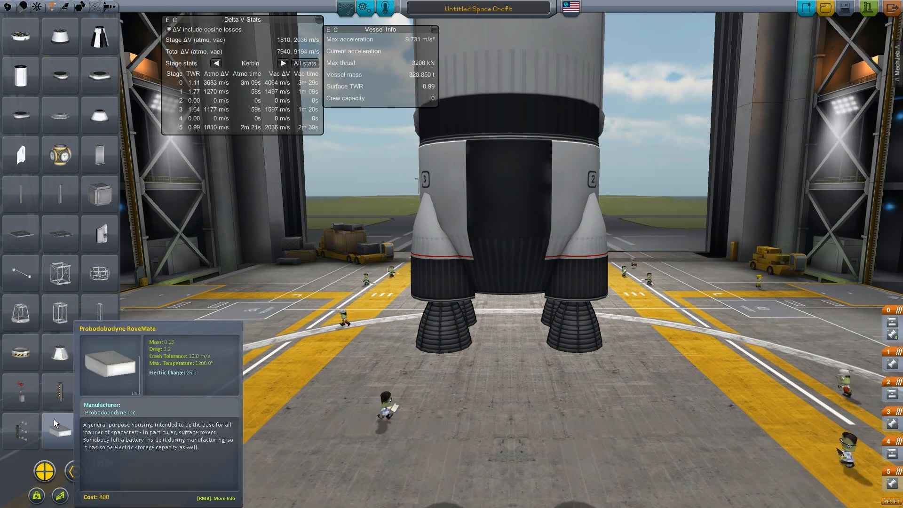
Pick up a new upper-stage part from the parts panel for the rocket.
{"action": "left_click", "coordinate": [43, 471]}
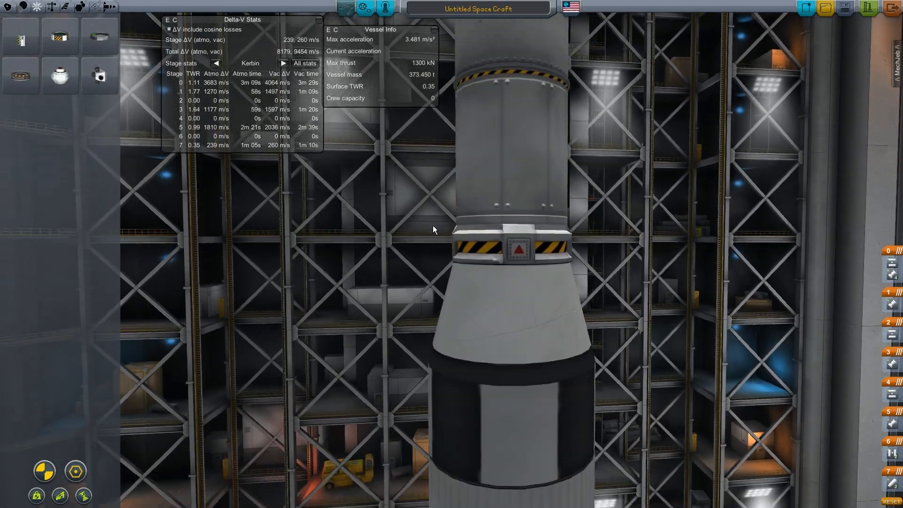
Scroll the parts panel up to find connectors for the side boosters.
{"action": "scroll", "scroll_direction": "up", "scroll_amount": 3}
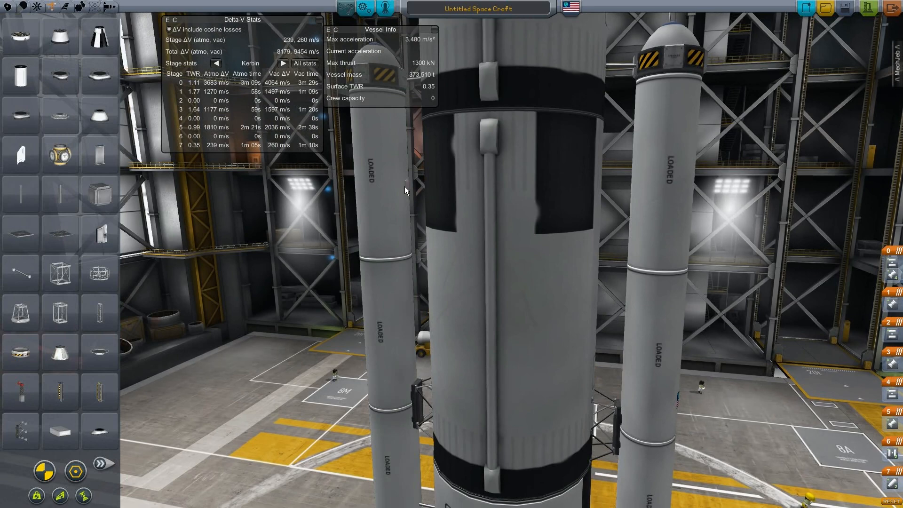
{"action": "mouse_move", "coordinate": [407, 187]}
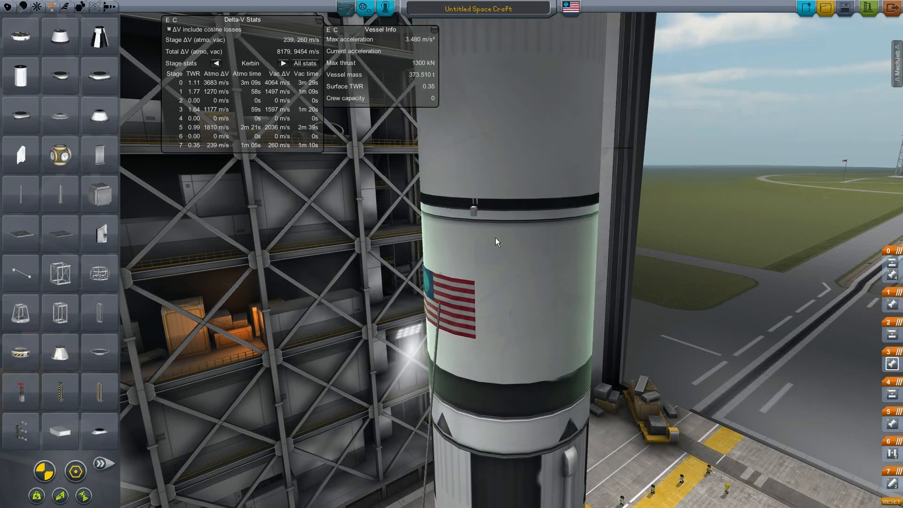
{"action": "mouse_move", "coordinate": [99, 233]}
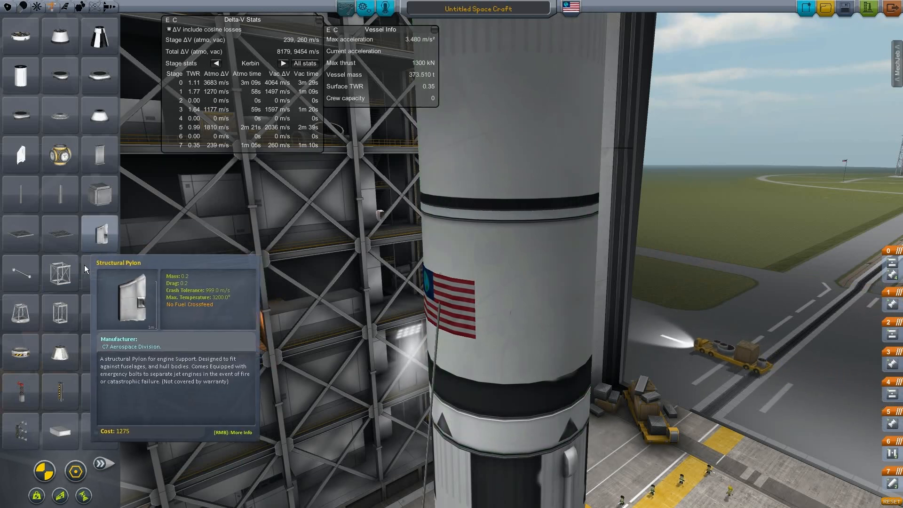
{"action": "mouse_move", "coordinate": [355, 222]}
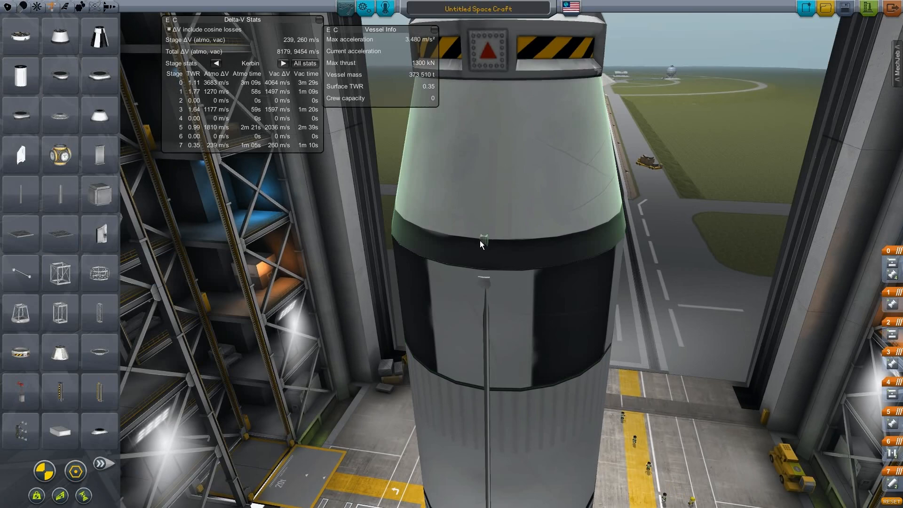
{"action": "scroll", "scroll_direction": "down", "scroll_amount": 3}
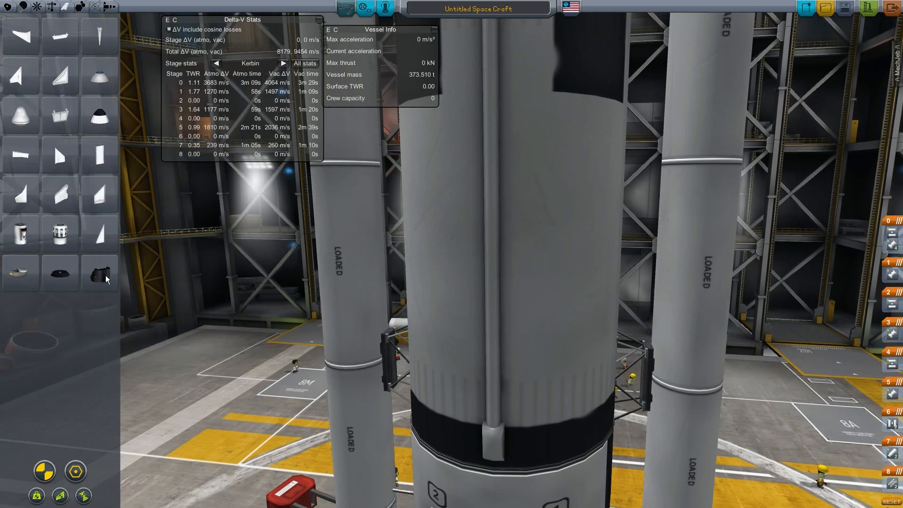
{"action": "mouse_move", "coordinate": [115, 214]}
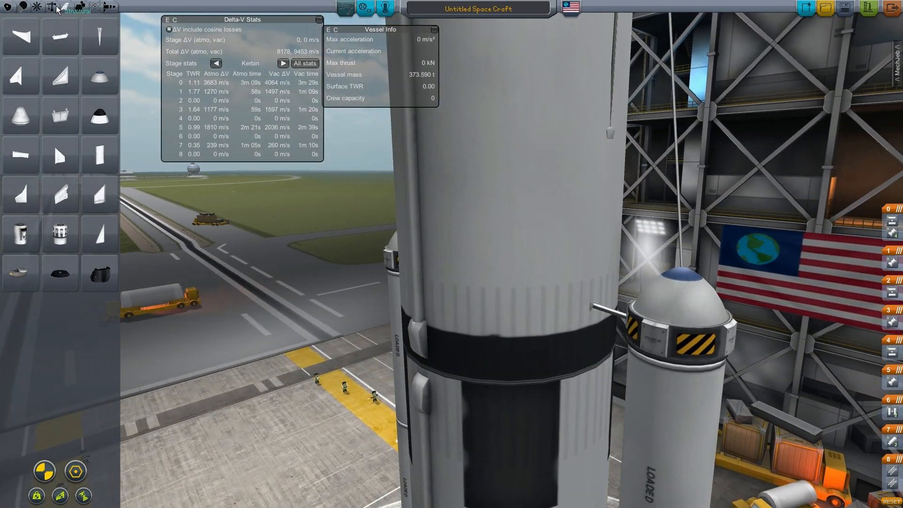
Switch the parts panel to a different category to find nose cones.
{"action": "left_click", "coordinate": [75, 471]}
{"action": "type", "text": "ASMR I"}
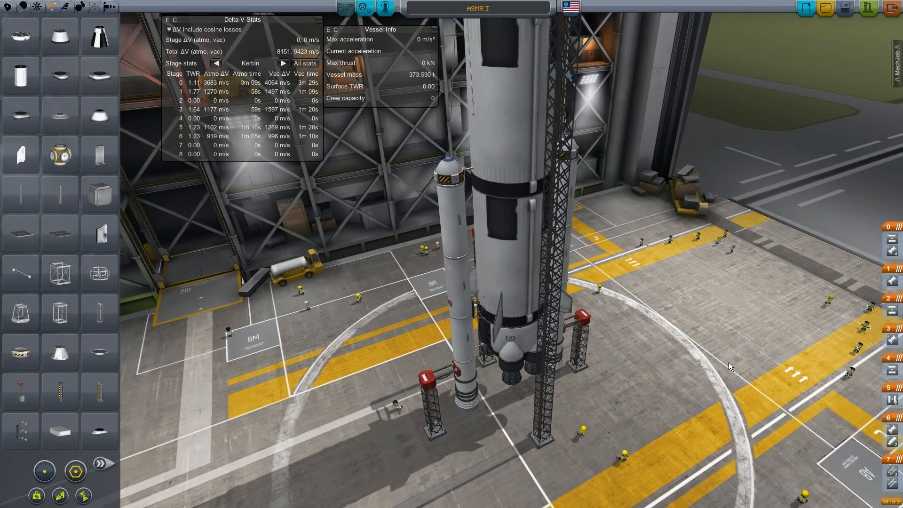
{"action": "mouse_move", "coordinate": [759, 370]}
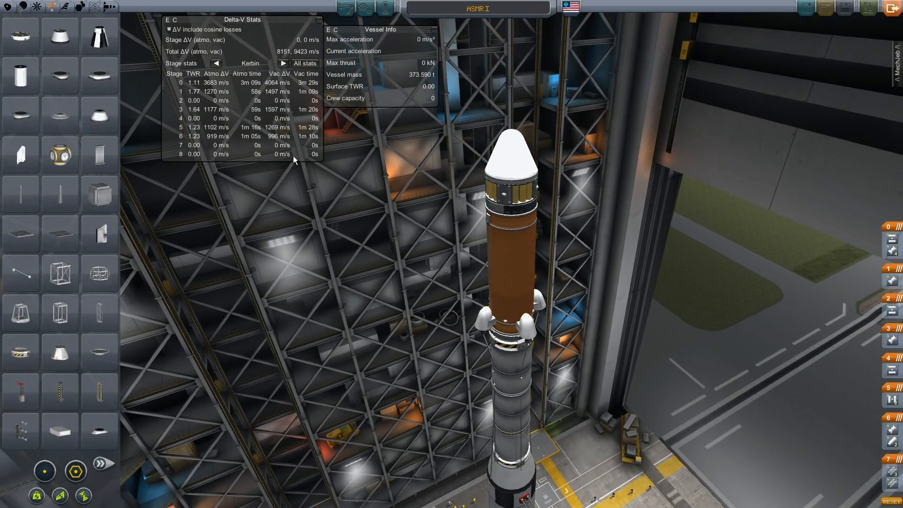
{"action": "mouse_move", "coordinate": [225, 138]}
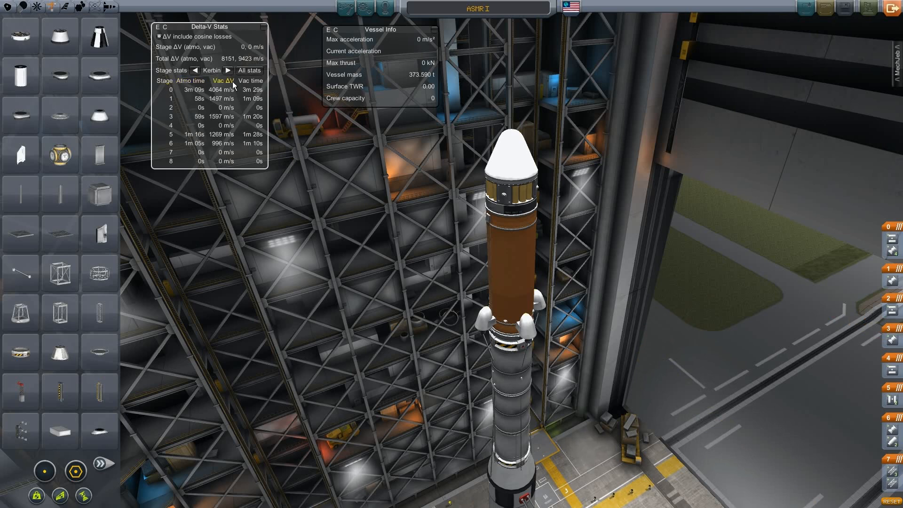
{"action": "mouse_move", "coordinate": [271, 92]}
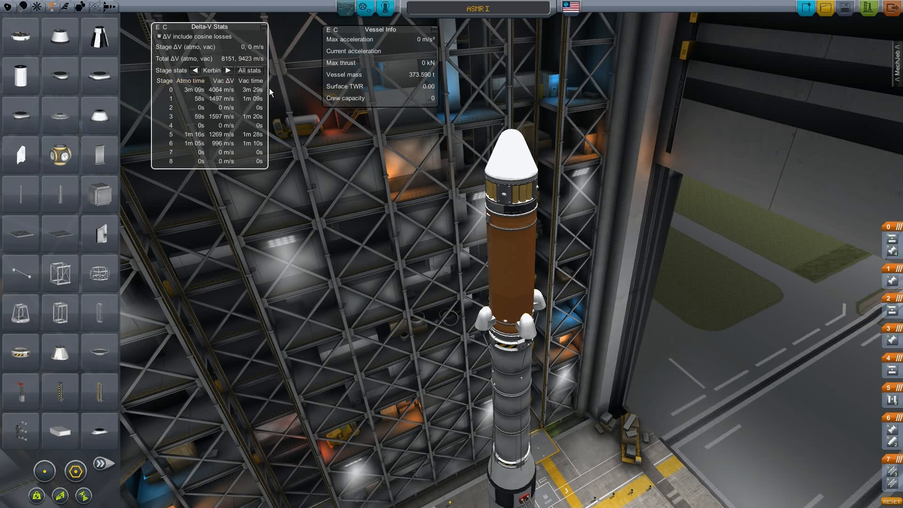
Show all per-stage statistics in the Delta-V Stats window for ASMR I.
{"action": "left_click", "coordinate": [248, 71]}
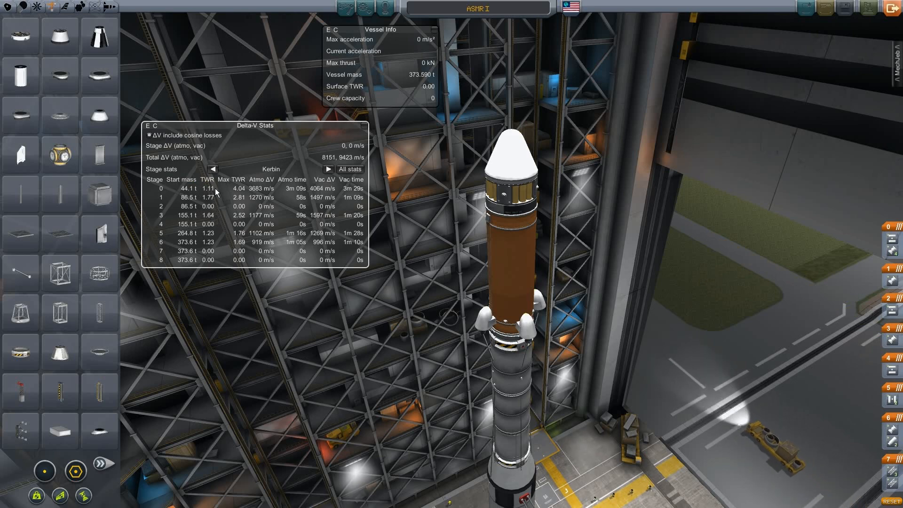
{"action": "mouse_move", "coordinate": [374, 266]}
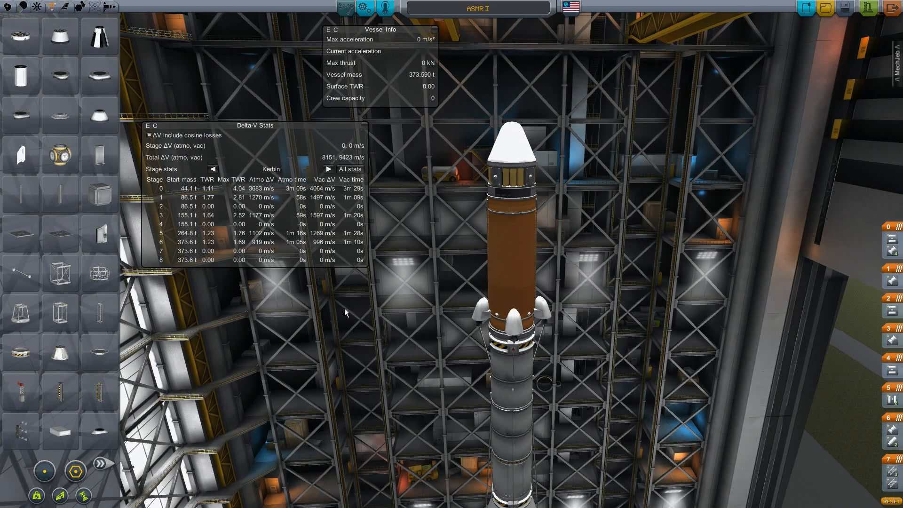
{"action": "mouse_move", "coordinate": [340, 306]}
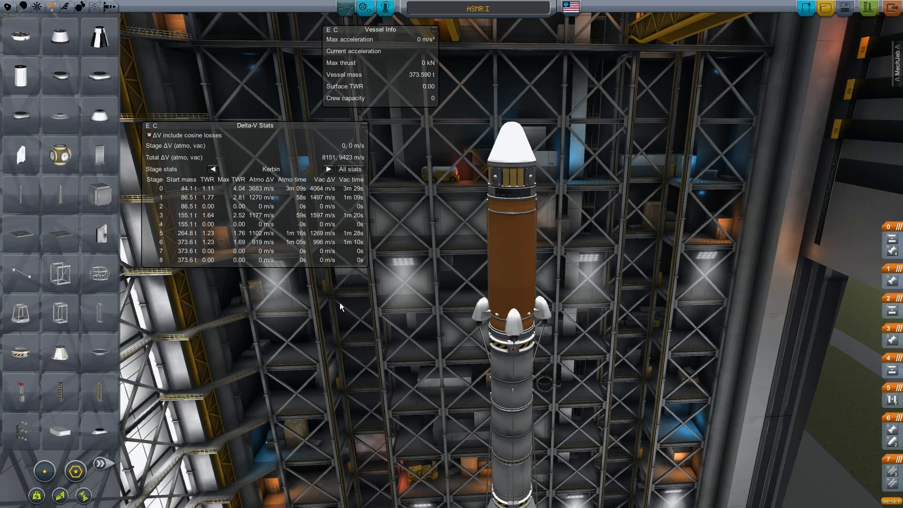
{"action": "mouse_move", "coordinate": [338, 312]}
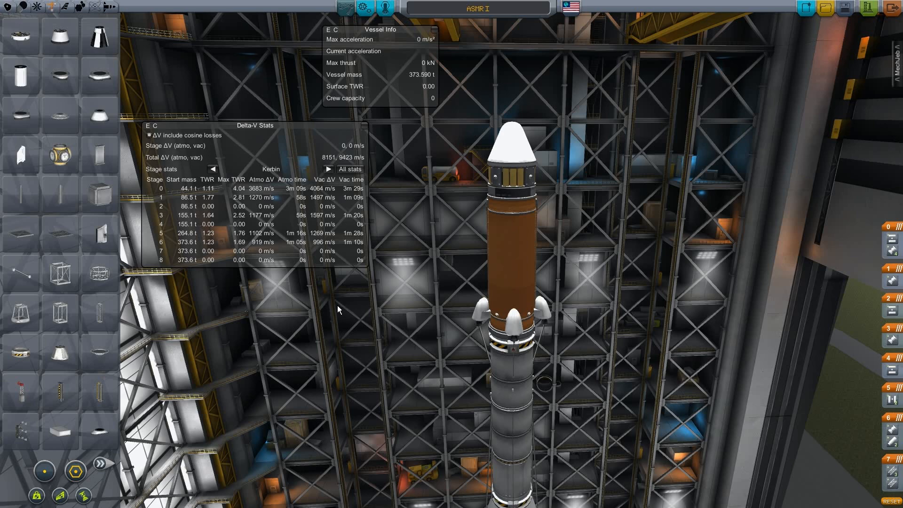
{"action": "mouse_move", "coordinate": [342, 302]}
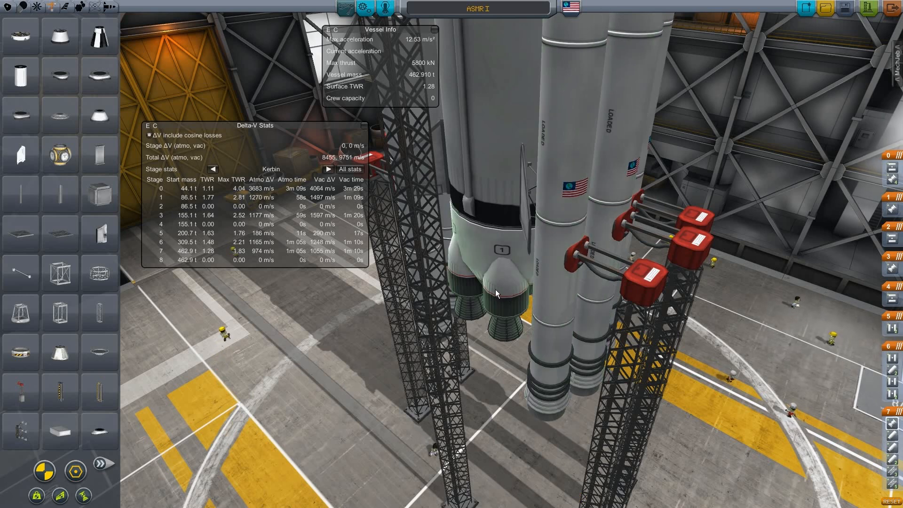
{"action": "mouse_move", "coordinate": [512, 263]}
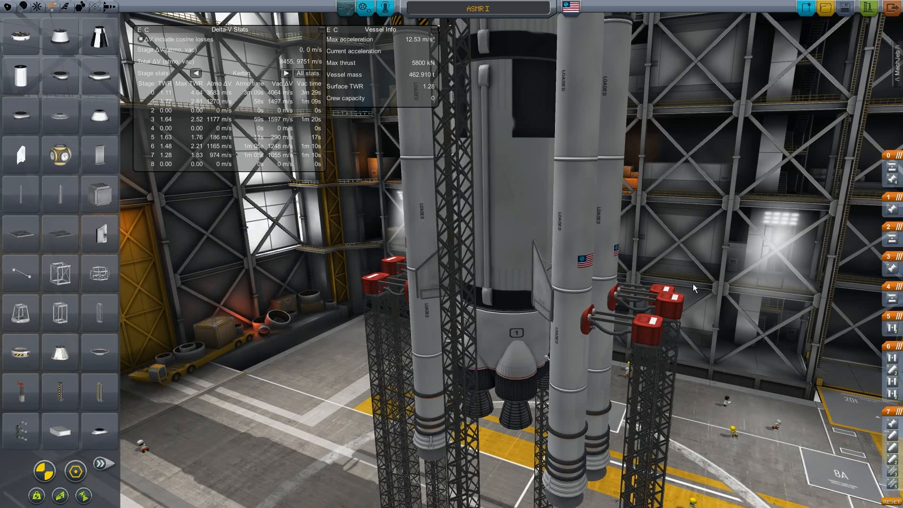
{"action": "mouse_move", "coordinate": [689, 334]}
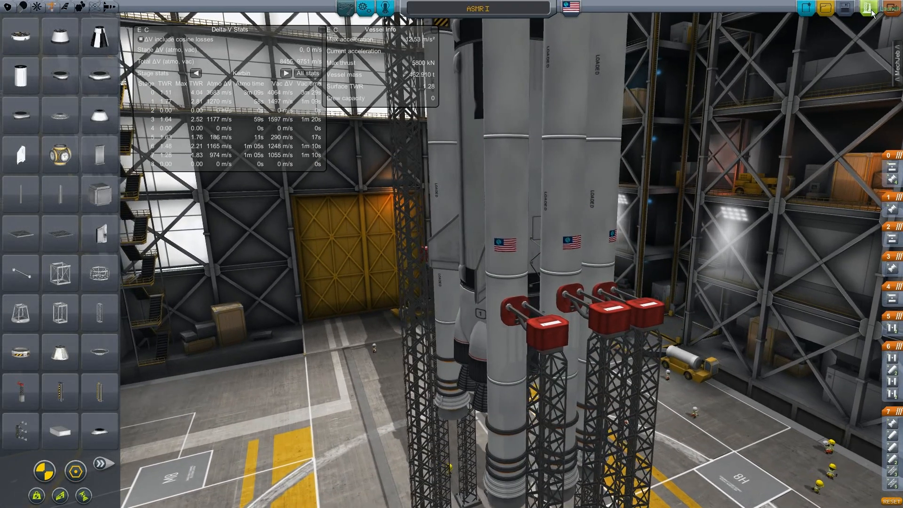
Launch ASMR I to roll the 462.91 t rocket onto the Kerbin pad.
{"action": "left_click", "coordinate": [871, 7]}
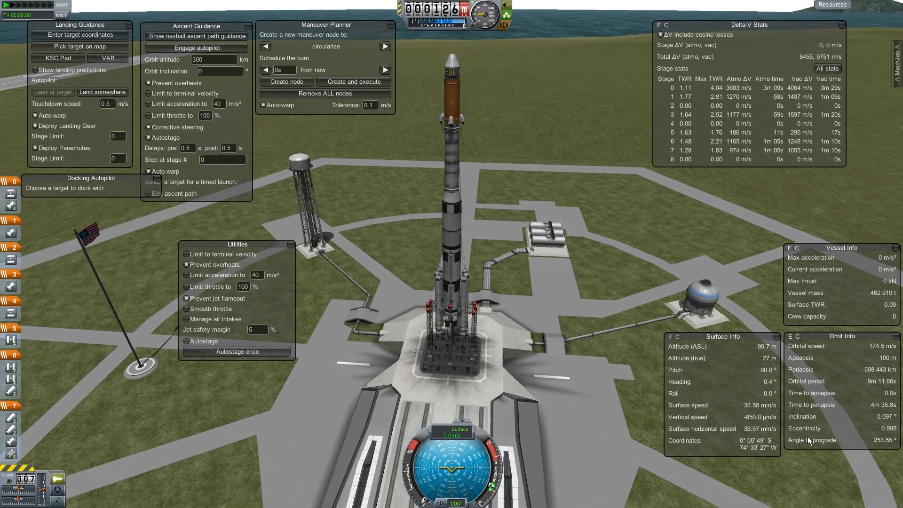
{"action": "mouse_move", "coordinate": [863, 426]}
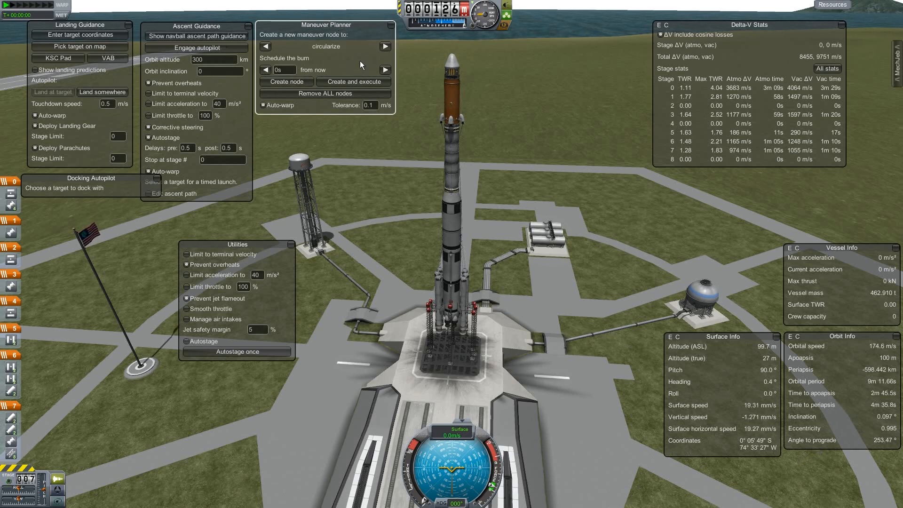
Cycle the maneuver types through Hohmann, resonant orbit and ascending node, ending back on circularize.
{"action": "left_click", "coordinate": [384, 46]}
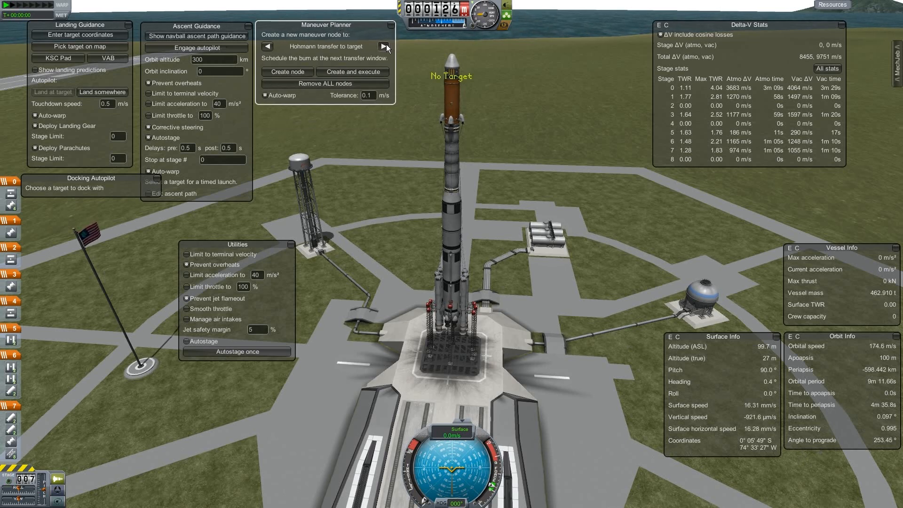
{"action": "left_click", "coordinate": [386, 46]}
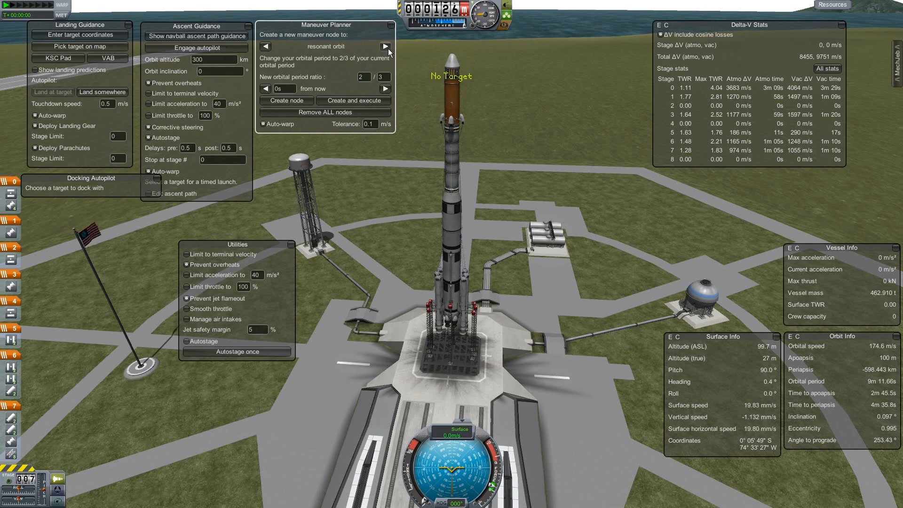
{"action": "left_click", "coordinate": [386, 47]}
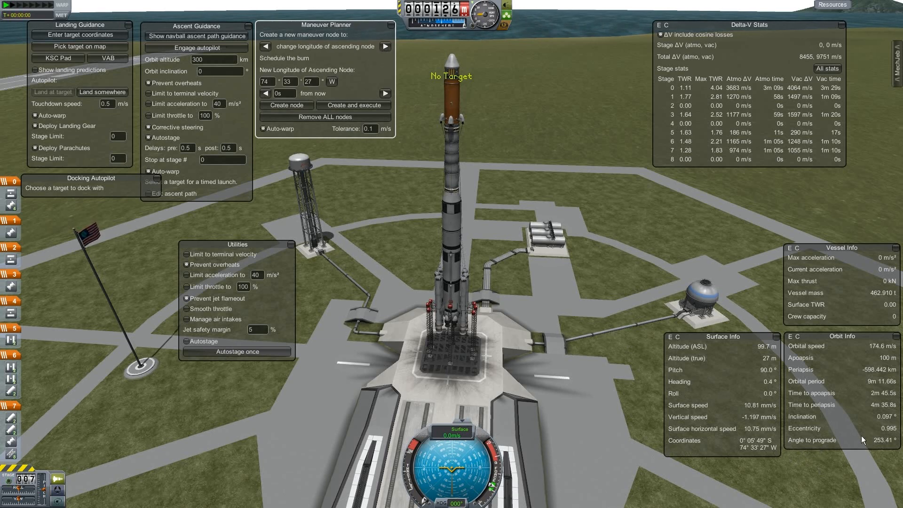
{"action": "left_click", "coordinate": [385, 47]}
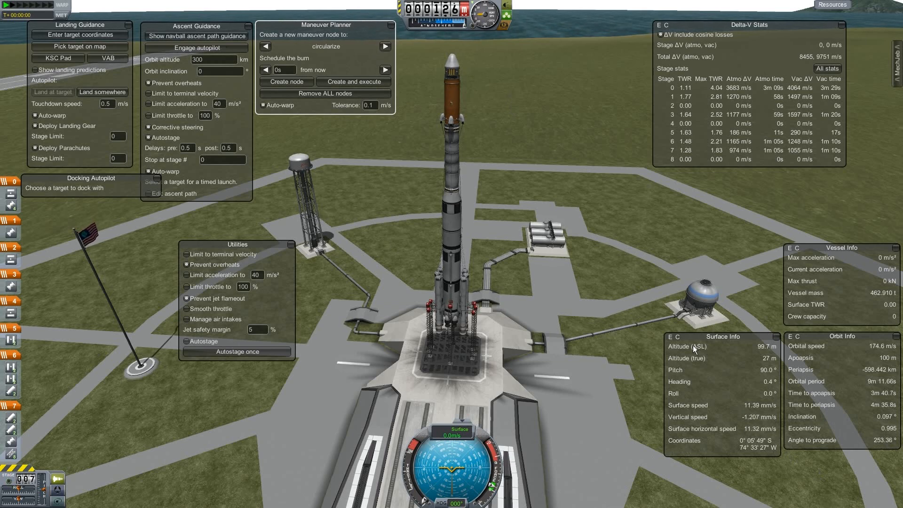
{"action": "mouse_move", "coordinate": [744, 351]}
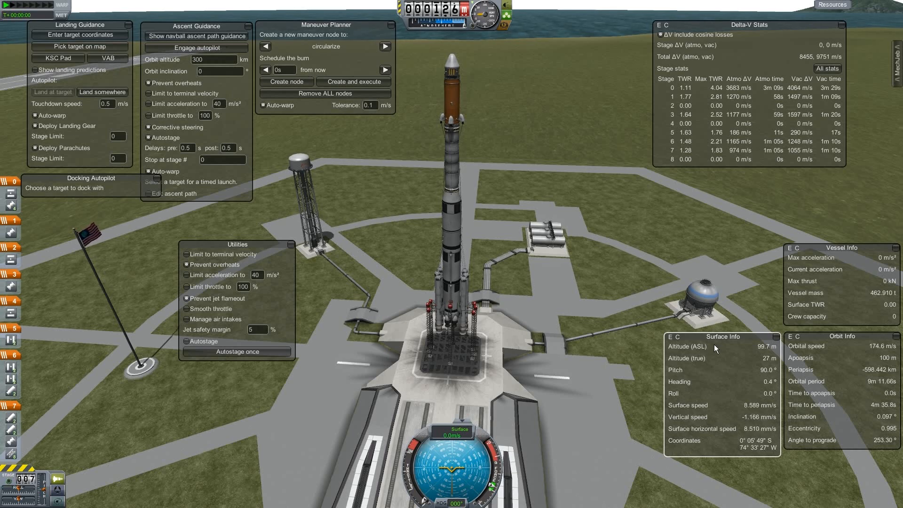
{"action": "mouse_move", "coordinate": [725, 326]}
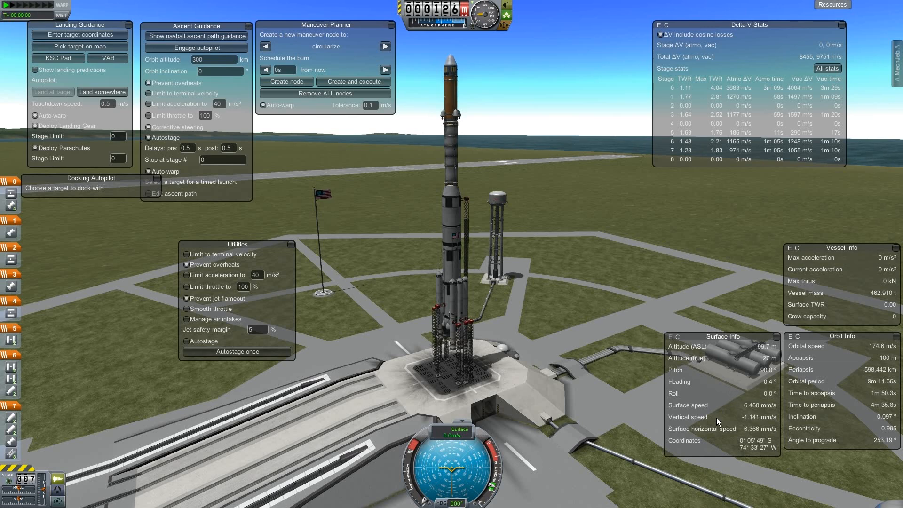
{"action": "mouse_move", "coordinate": [708, 465]}
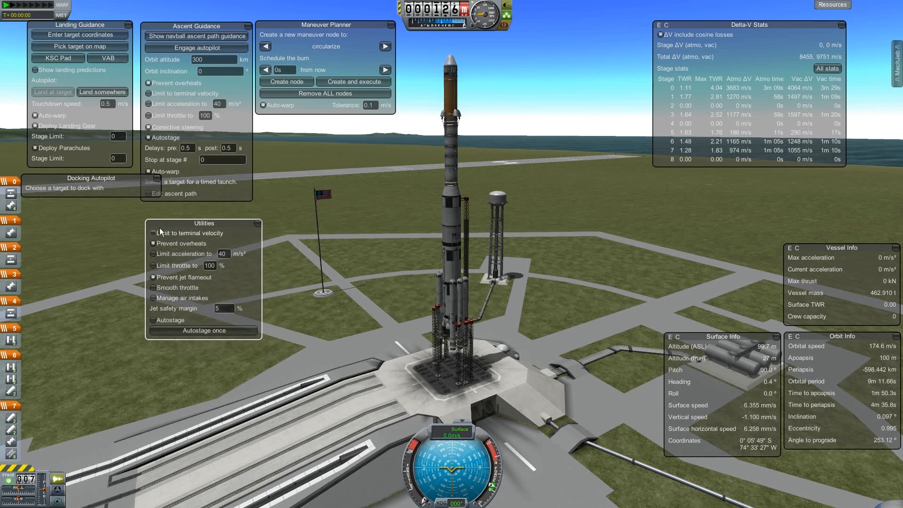
Enable Limit to terminal velocity and Smooth throttle in the MechJeb utilities.
{"action": "left_click", "coordinate": [152, 233]}
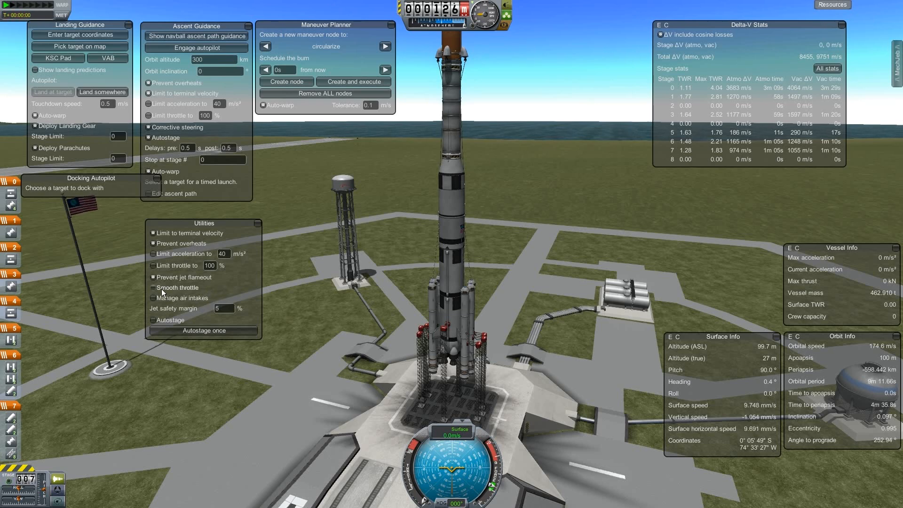
{"action": "left_click", "coordinate": [153, 288]}
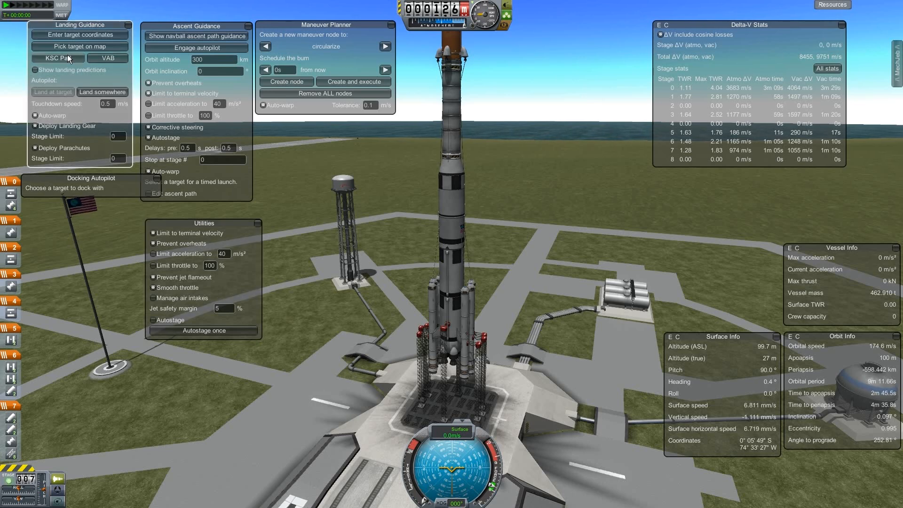
{"action": "mouse_move", "coordinate": [62, 65]}
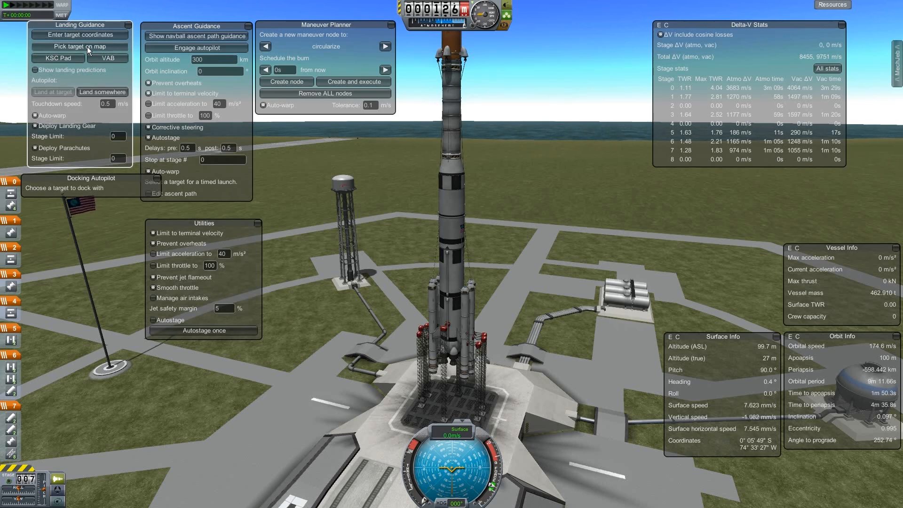
{"action": "left_click", "coordinate": [79, 46]}
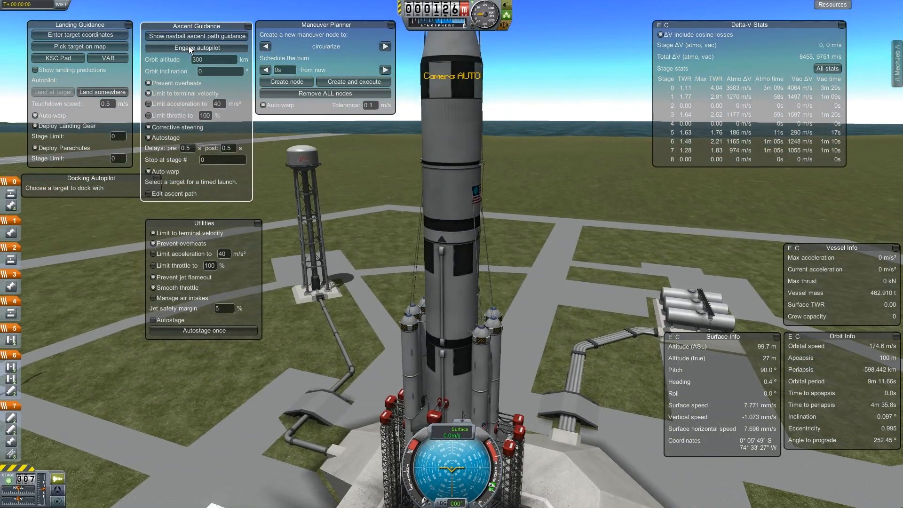
Engage the ascent autopilot at 300 km orbit altitude and bring up the ascent path editor.
{"action": "left_click", "coordinate": [196, 48]}
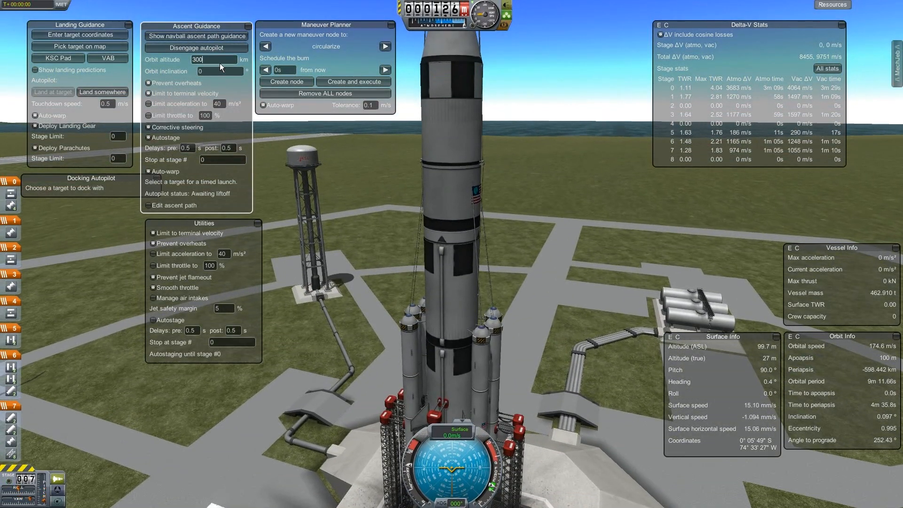
{"action": "triple_click", "coordinate": [213, 59]}
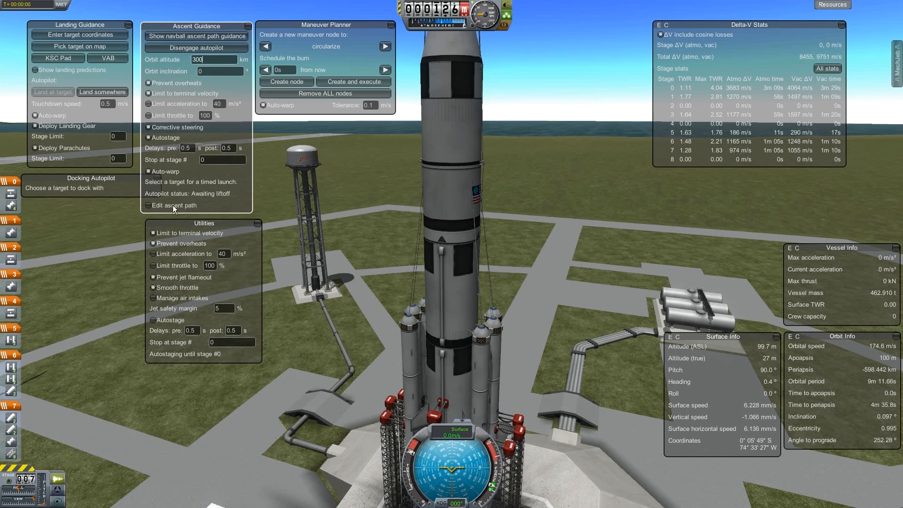
{"action": "left_click", "coordinate": [149, 205]}
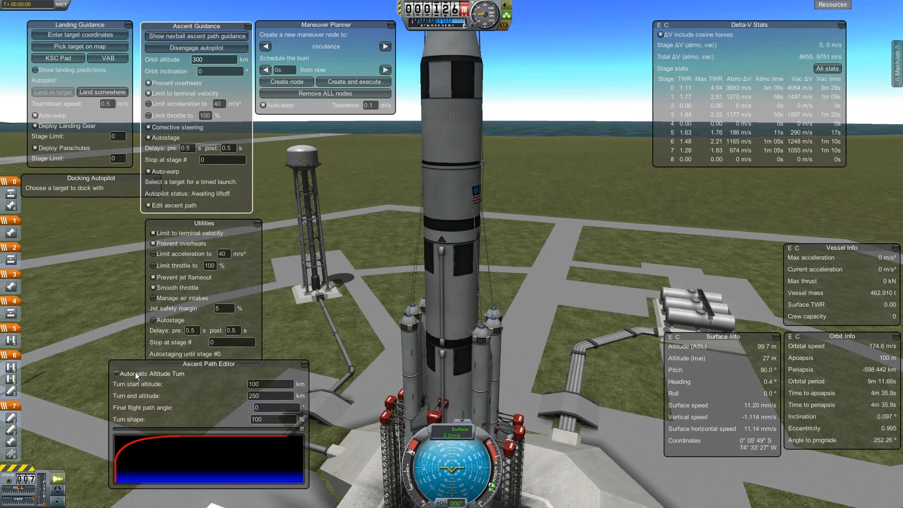